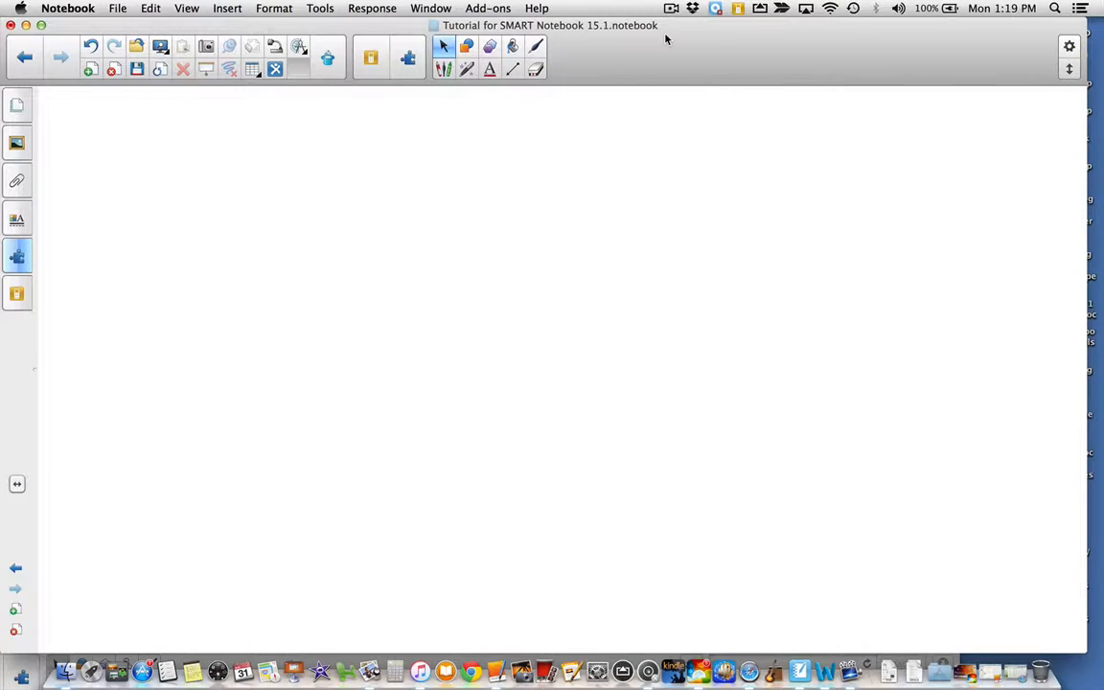
{"action": "mouse_move", "coordinate": [464, 148]}
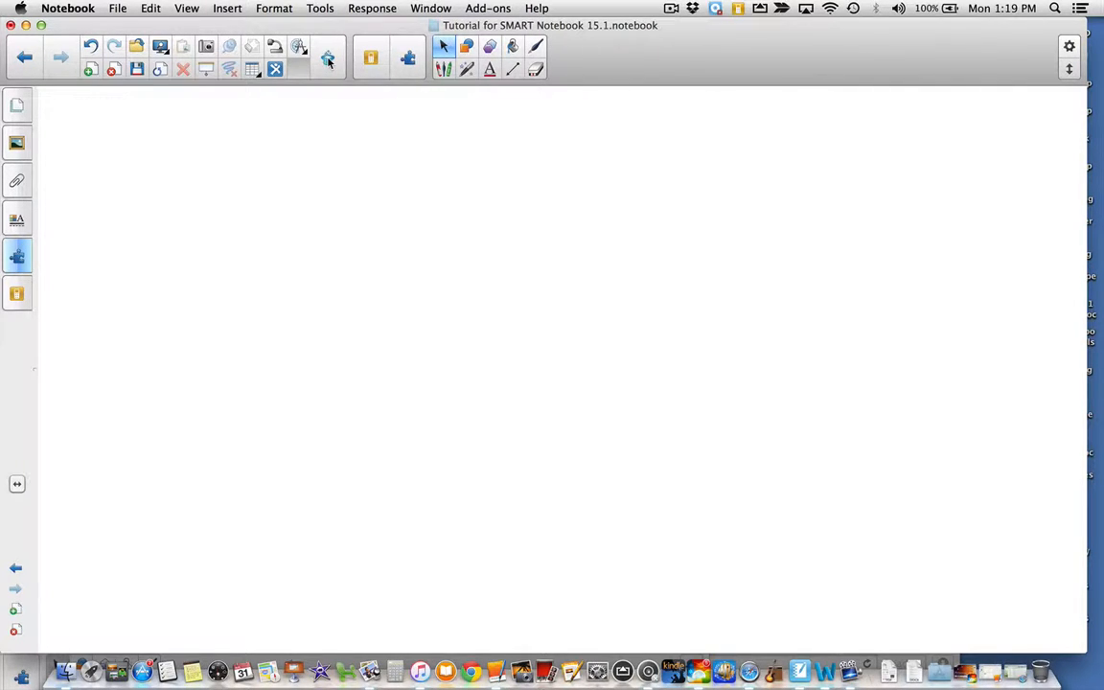
{"action": "mouse_move", "coordinate": [329, 58]}
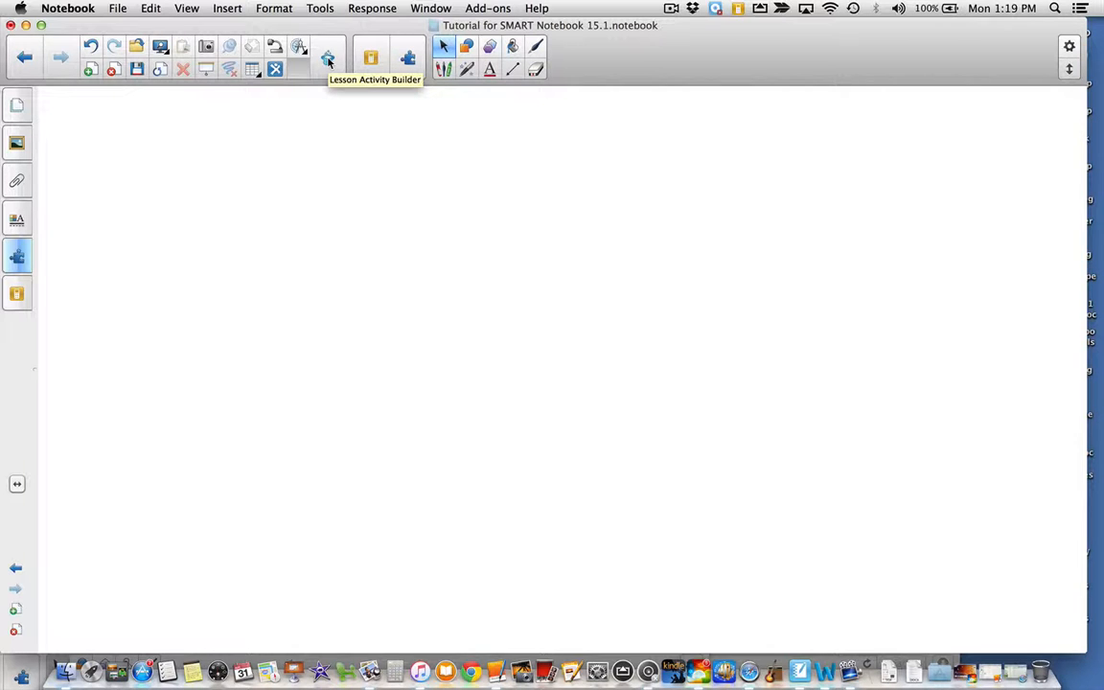
Bring up the Lesson Activity Builder list and scroll down to the Fill in the Blanks activity.
{"action": "left_click", "coordinate": [327, 57]}
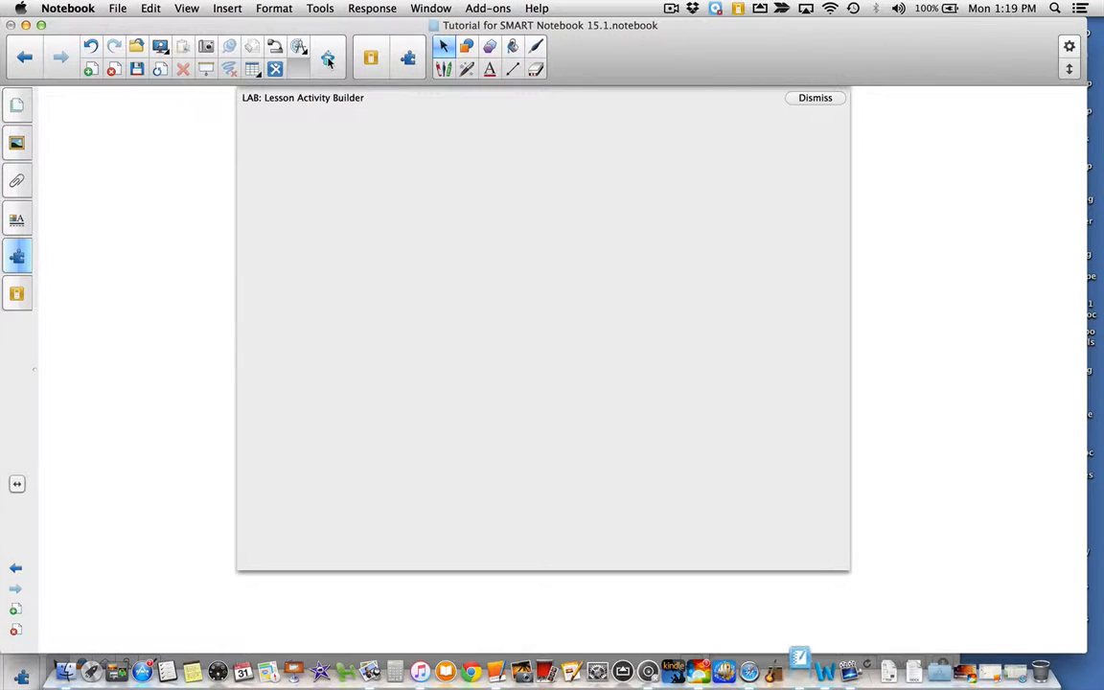
{"action": "left_click", "coordinate": [328, 58]}
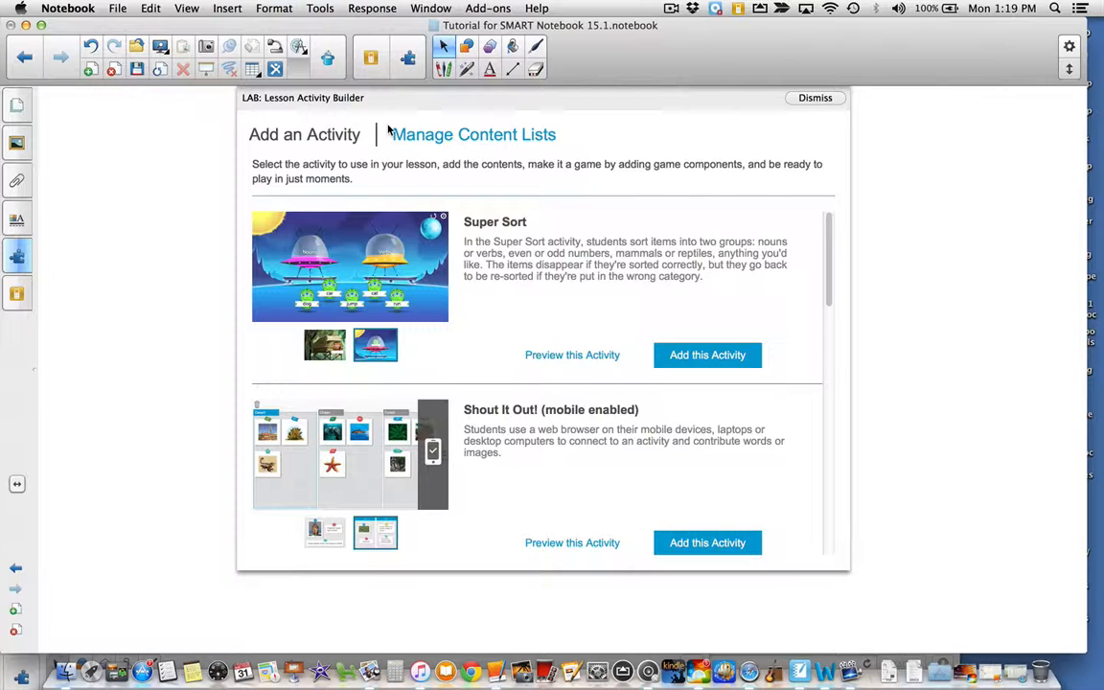
{"action": "mouse_move", "coordinate": [536, 292]}
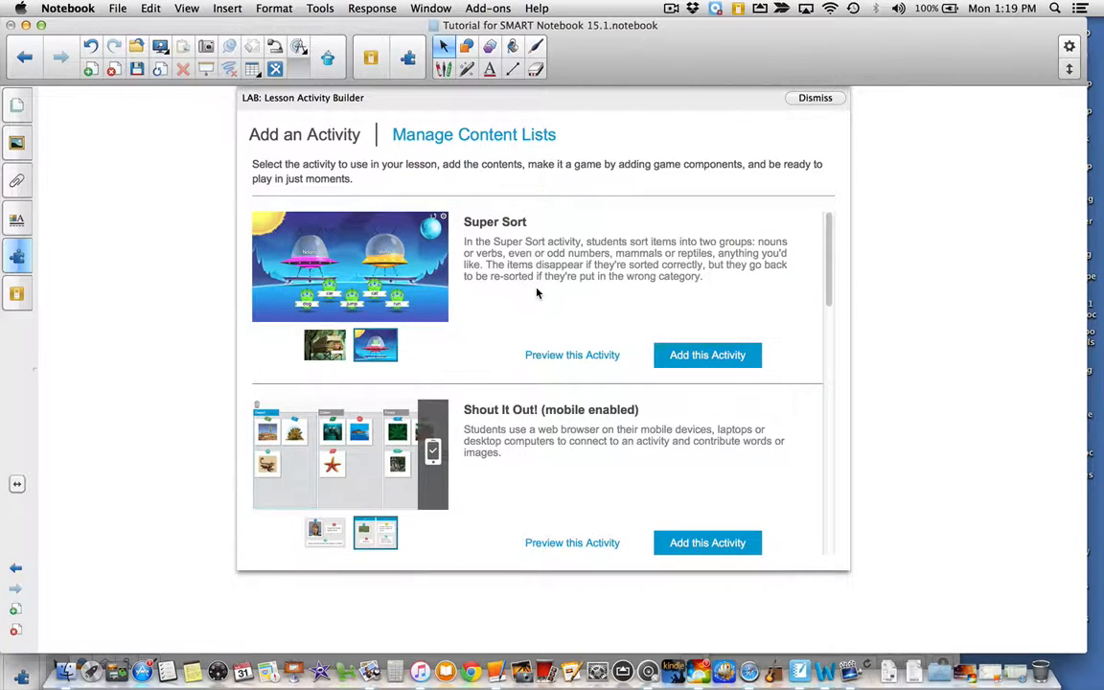
{"action": "scroll", "scroll_direction": "down", "scroll_amount": 3}
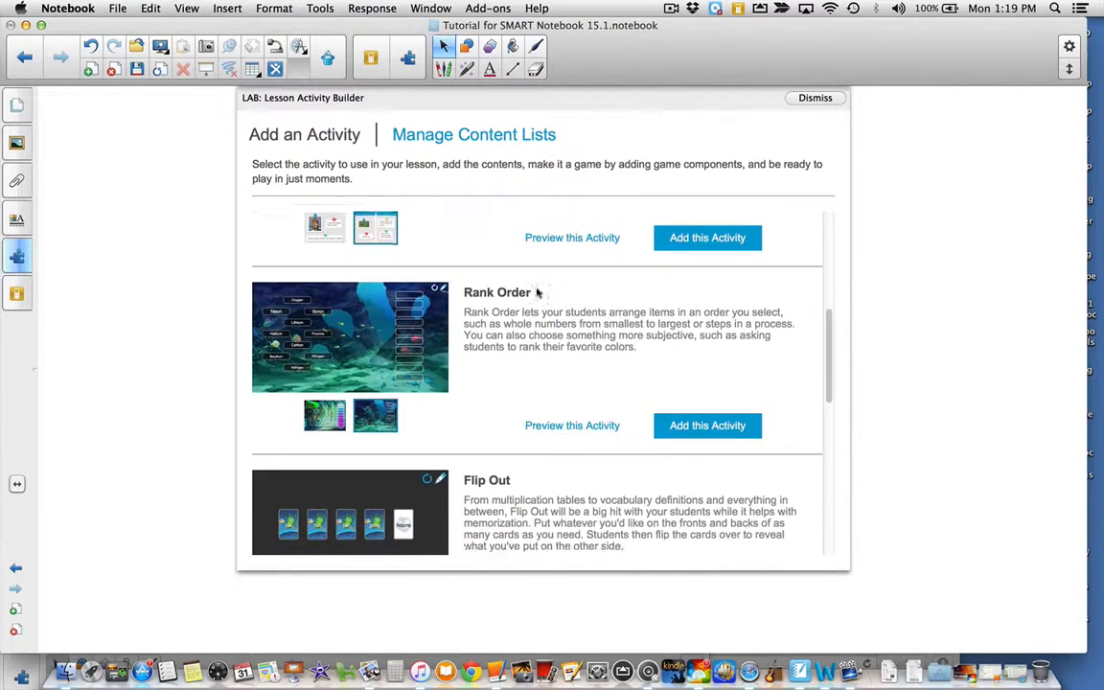
{"action": "scroll", "scroll_direction": "down", "scroll_amount": 3}
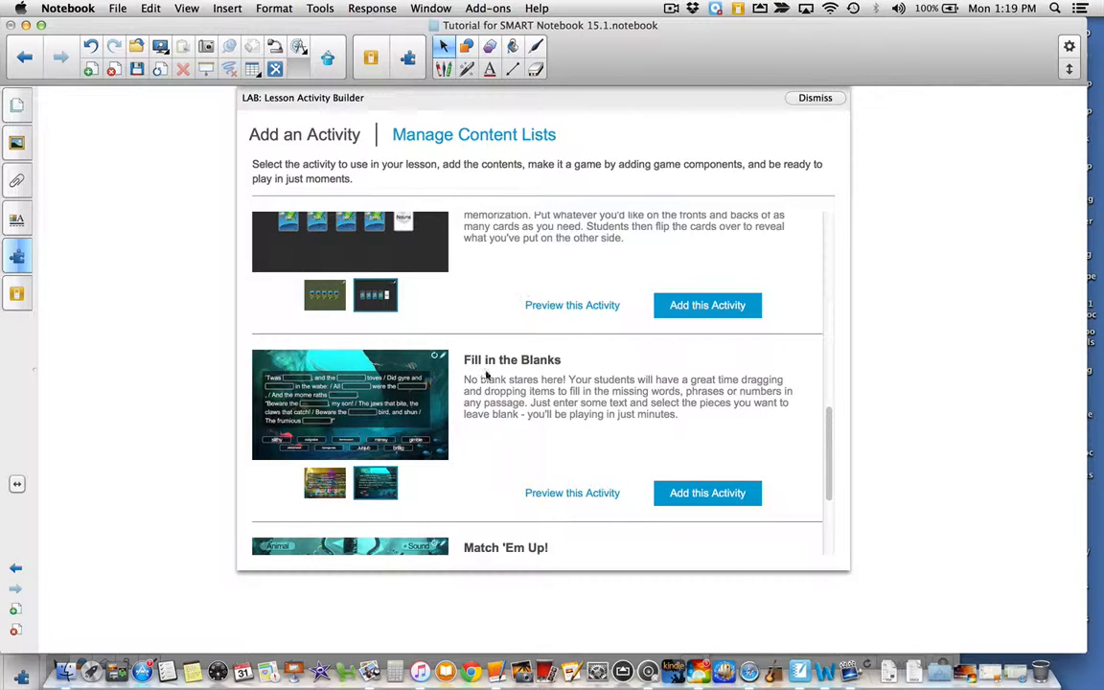
{"action": "mouse_move", "coordinate": [610, 395]}
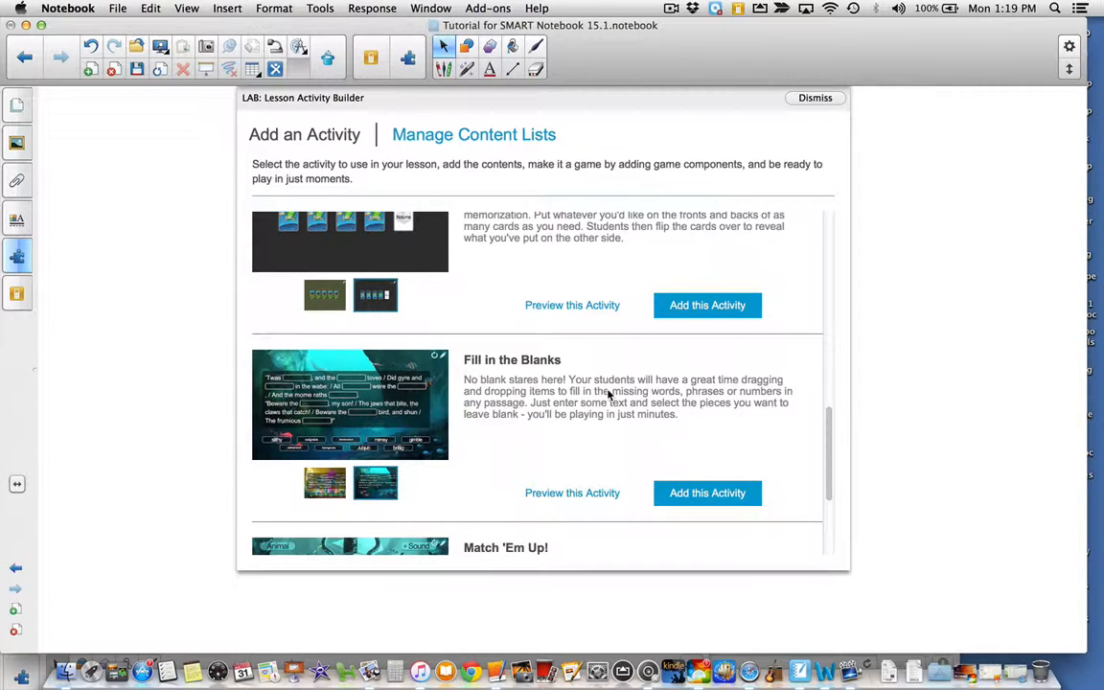
Add the Fill in the Blanks activity, showing the Underwater template and Reef theme options.
{"action": "left_click", "coordinate": [707, 492]}
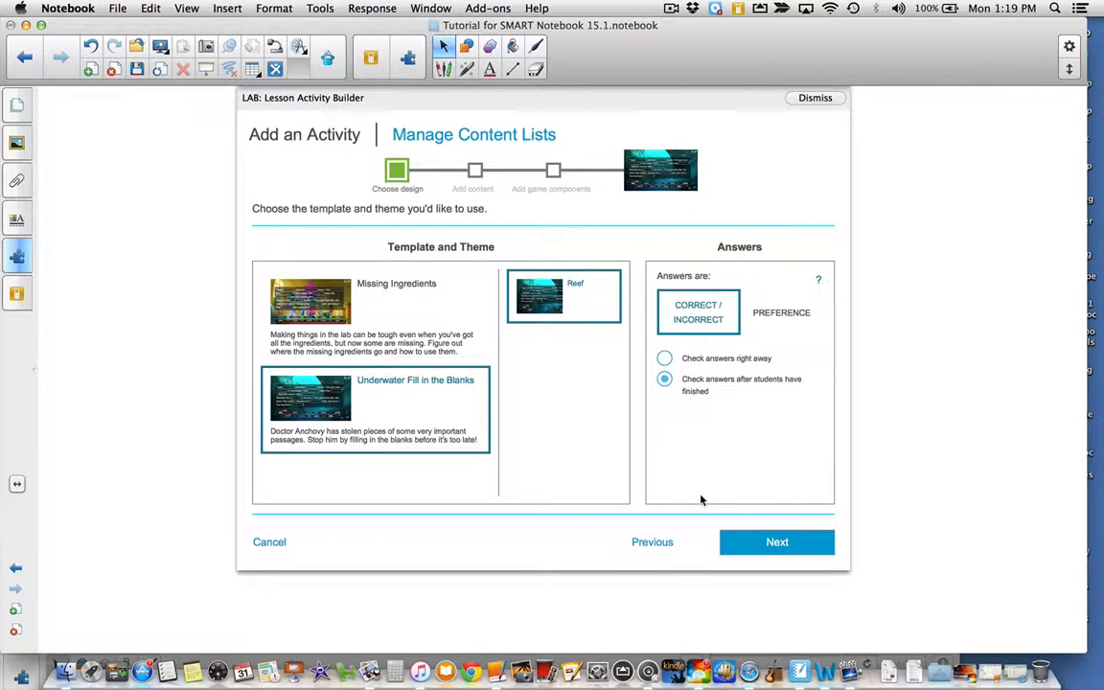
{"action": "mouse_move", "coordinate": [408, 196]}
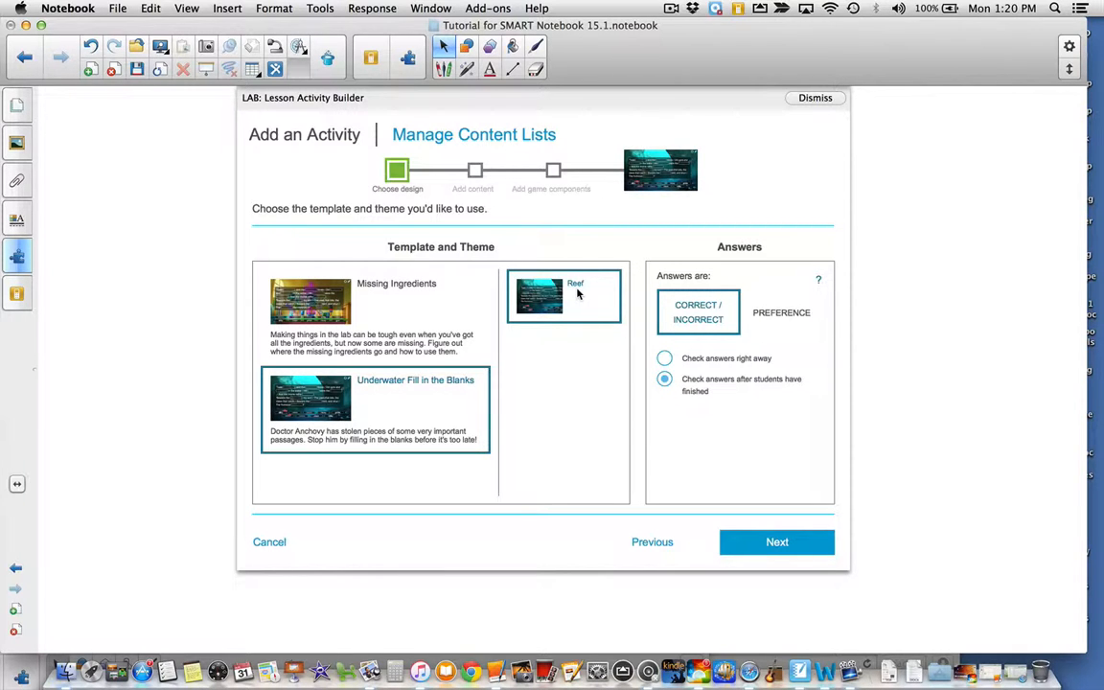
{"action": "mouse_move", "coordinate": [817, 305]}
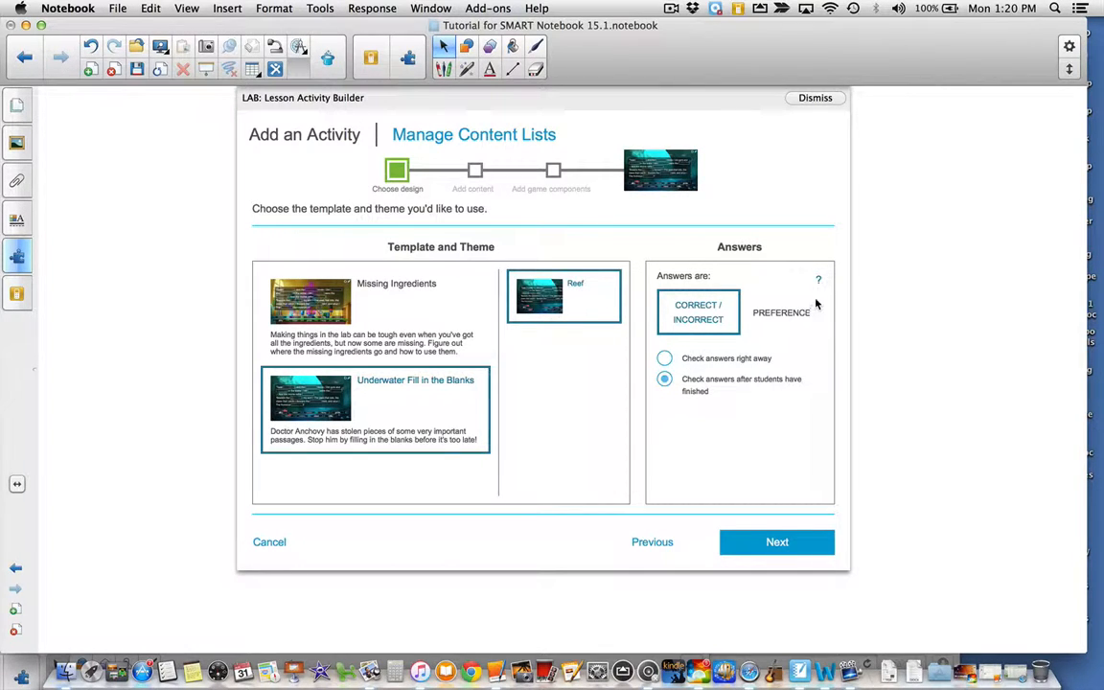
{"action": "mouse_move", "coordinate": [775, 322]}
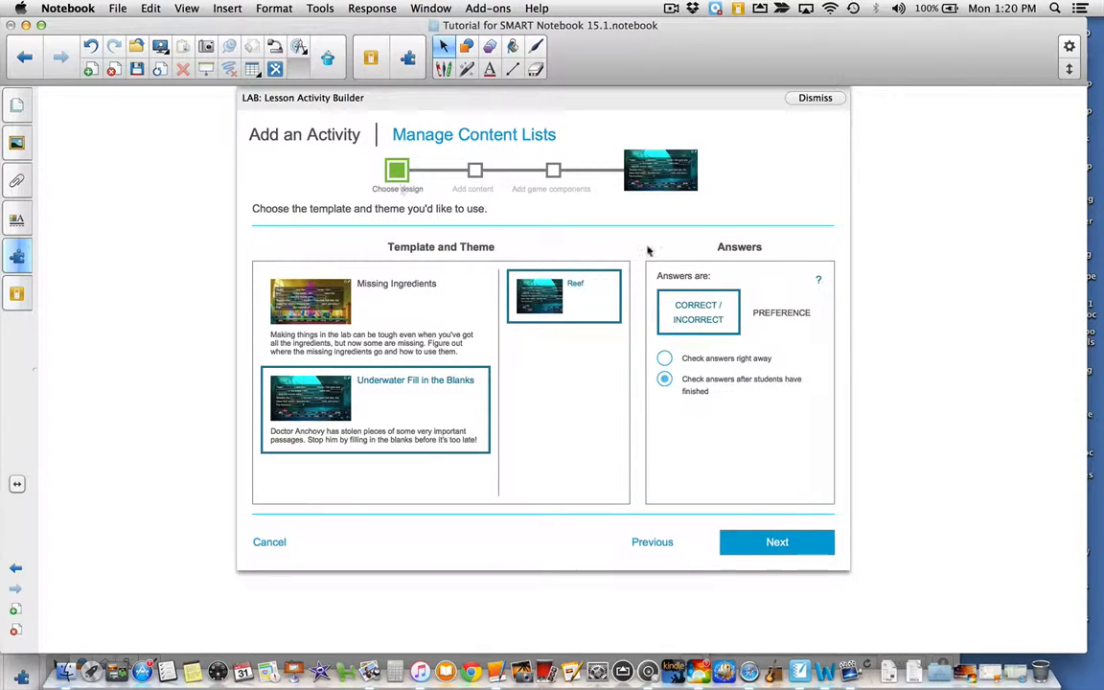
{"action": "mouse_move", "coordinate": [663, 416]}
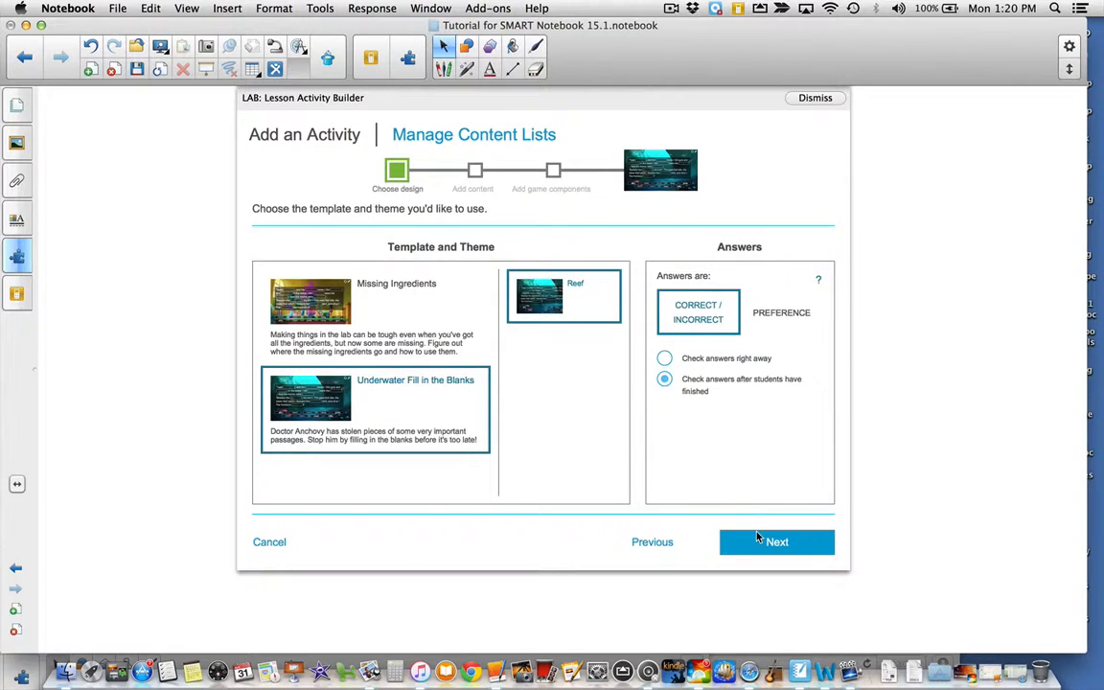
Enter the passage "Today is Monday. First I have math. Then I go to gym." in the Edit text box.
{"action": "left_click", "coordinate": [776, 540]}
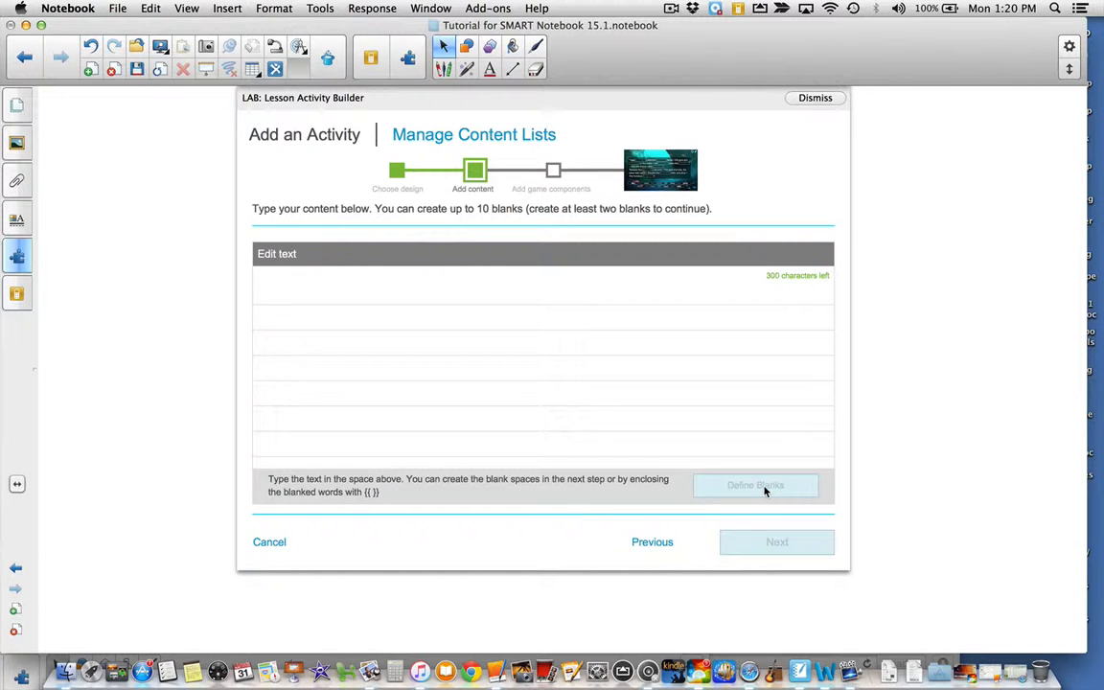
{"action": "mouse_move", "coordinate": [736, 456]}
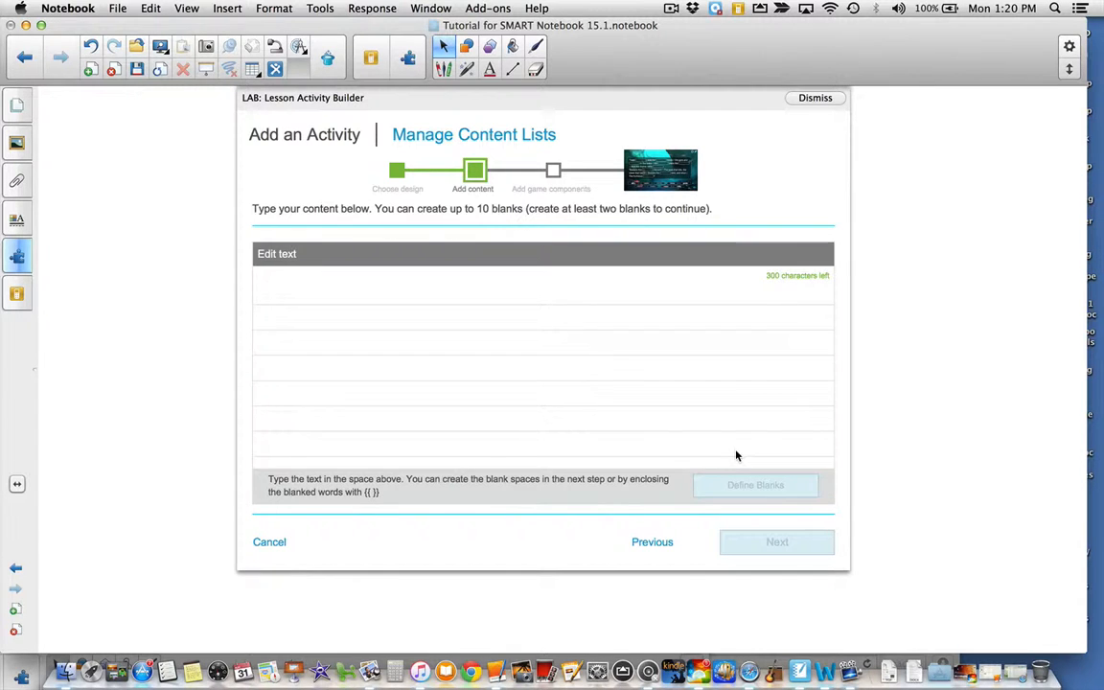
{"action": "type", "text": "Today is Mo"}
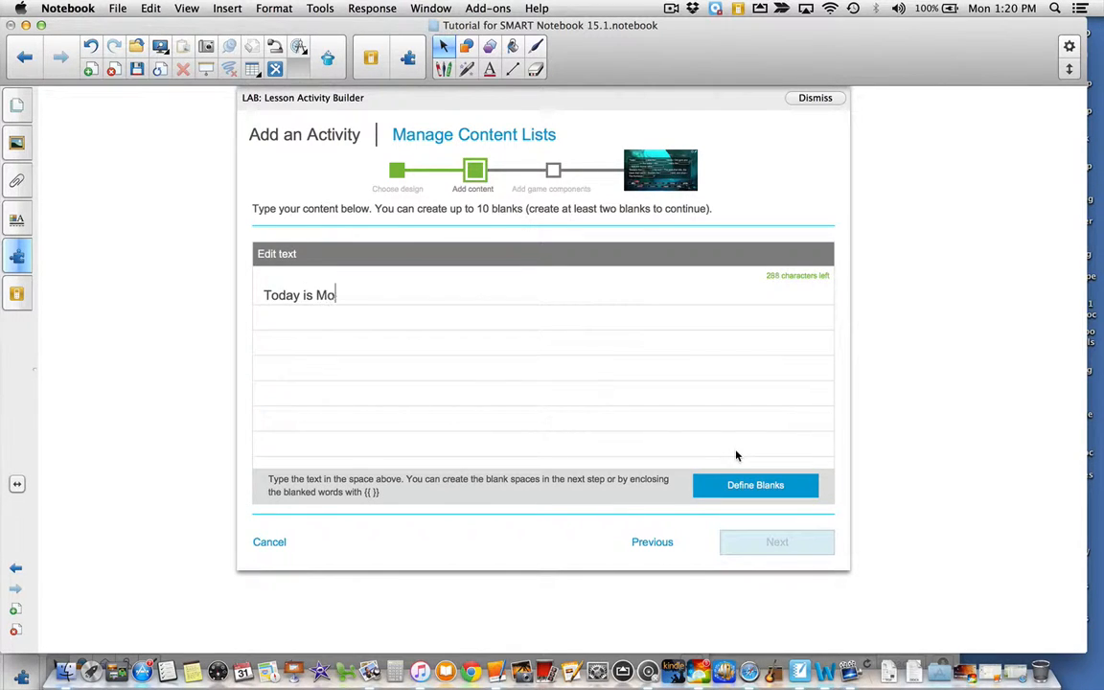
{"action": "type", "text": "nday.  First"}
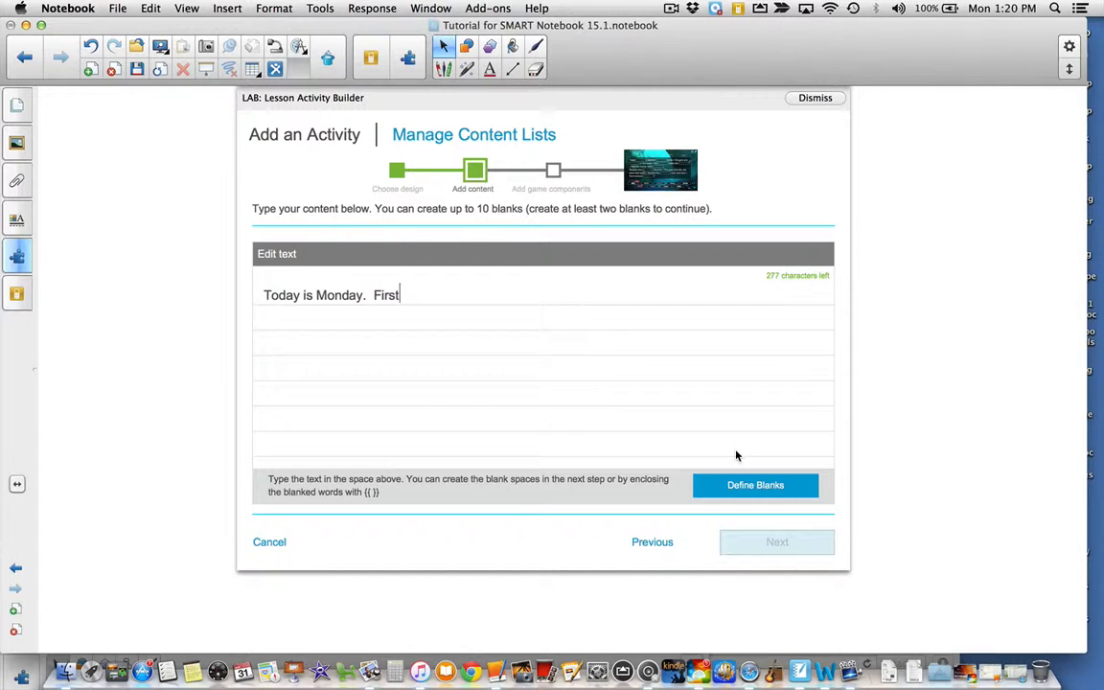
{"action": "type", "text": "I have math"}
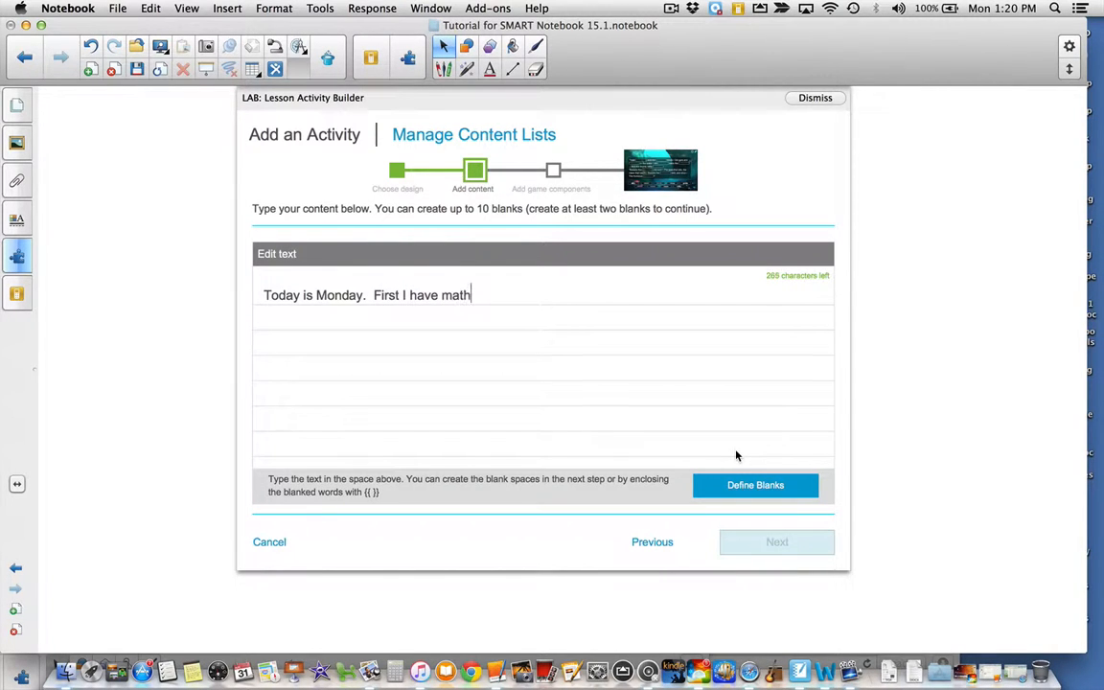
{"action": "type", "text": "Then I g"}
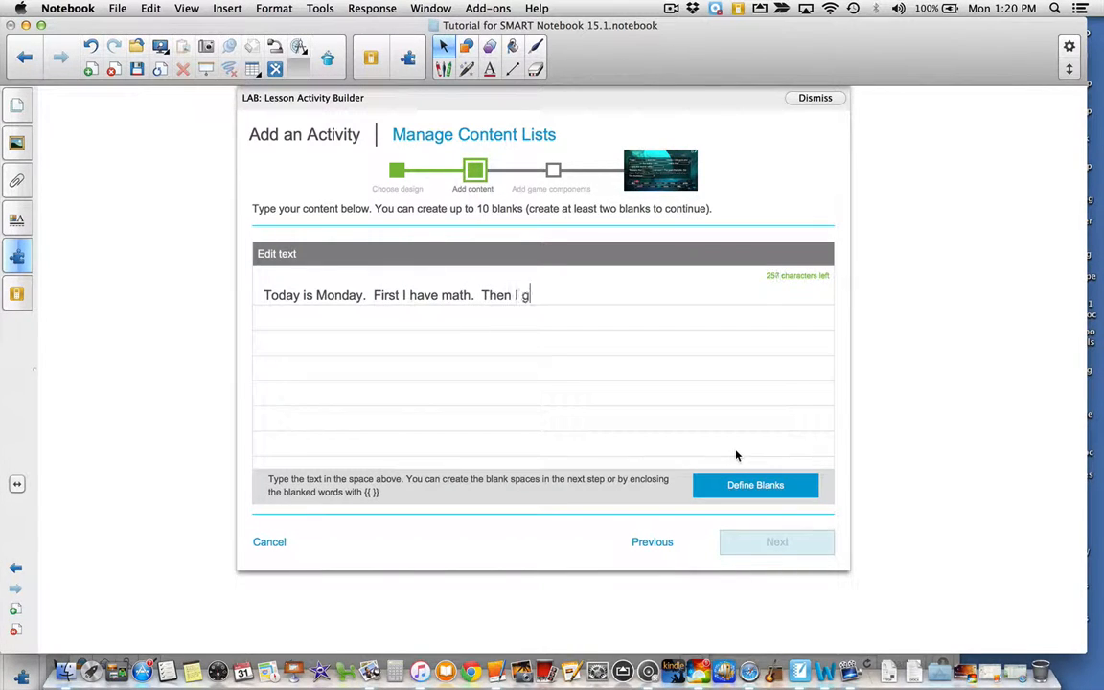
{"action": "type", "text": "o to gym"}
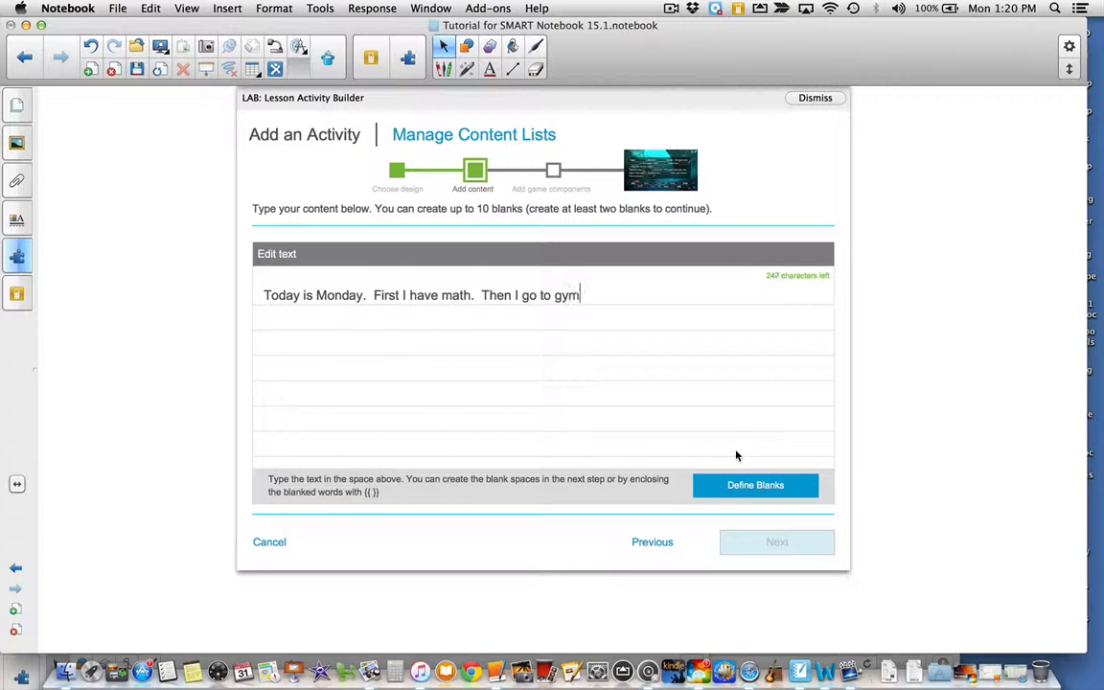
{"action": "type", "text": "."}
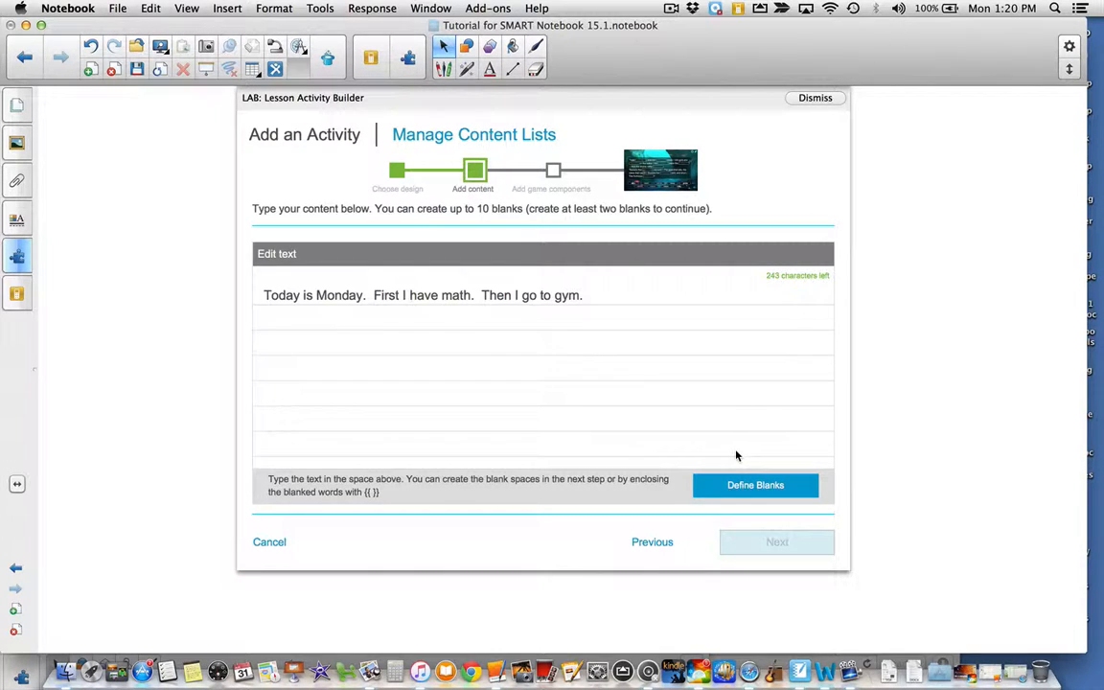
{"action": "mouse_move", "coordinate": [509, 367]}
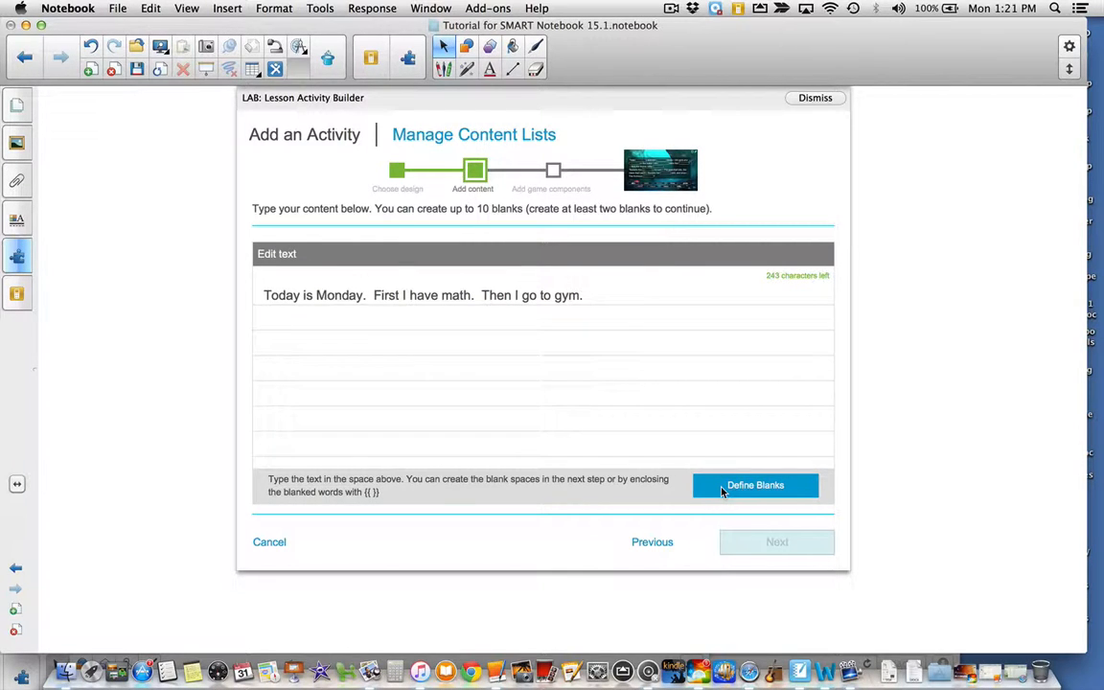
Mark math and gym as blanks and advance to the Add game components step.
{"action": "left_click", "coordinate": [755, 484]}
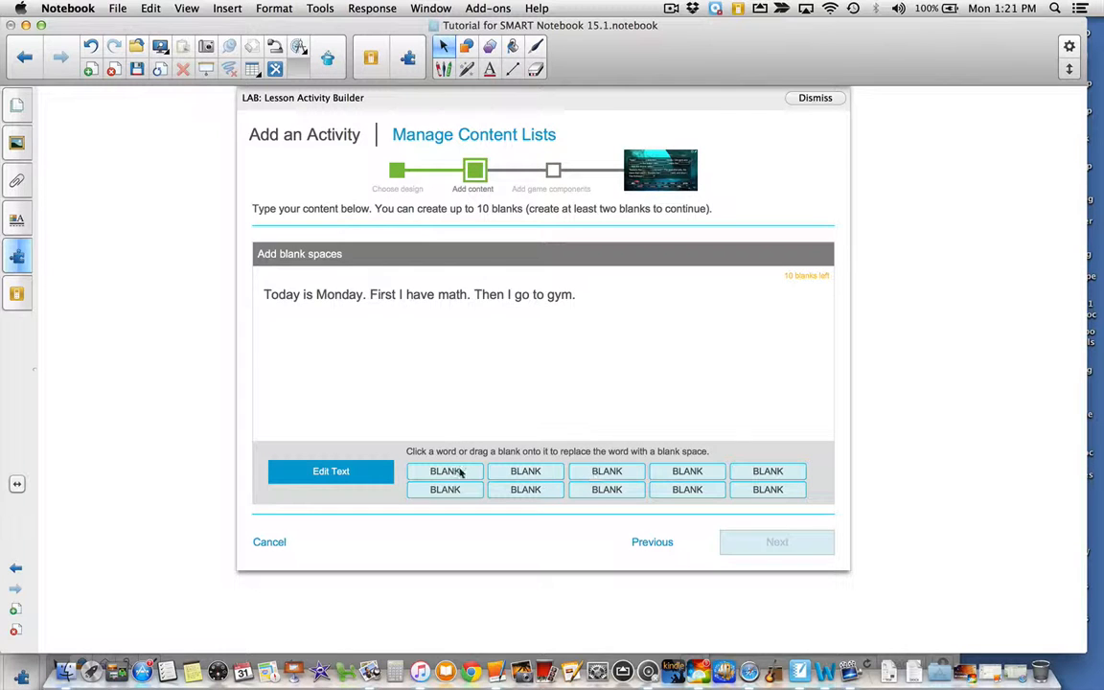
{"action": "left_click", "coordinate": [444, 472]}
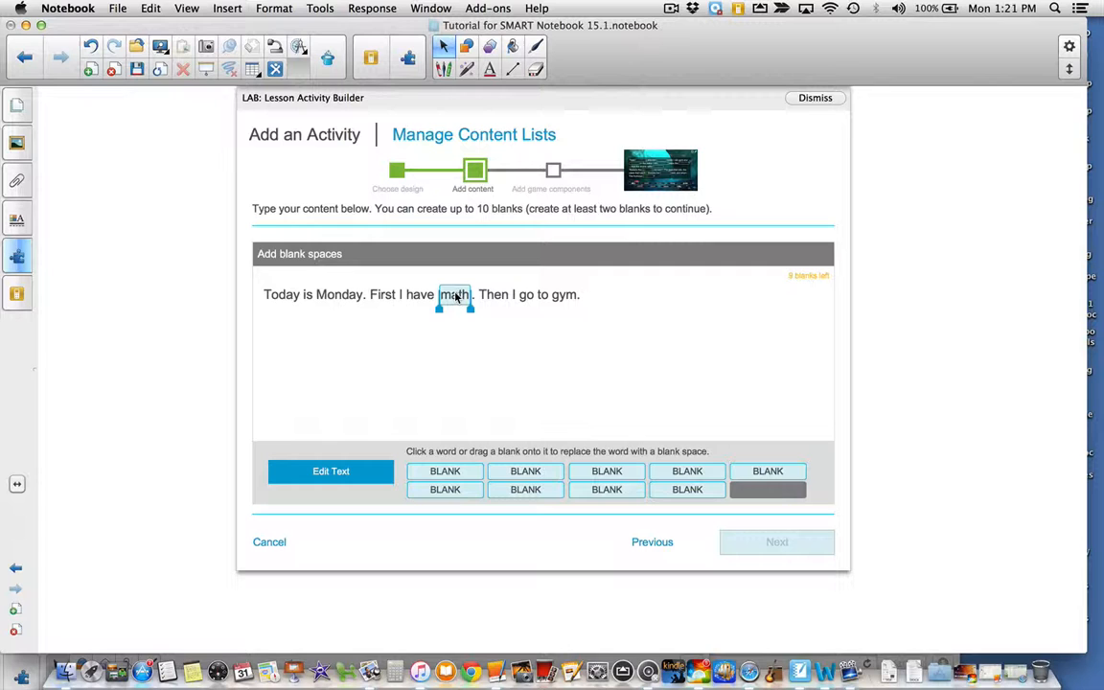
{"action": "mouse_move", "coordinate": [506, 421]}
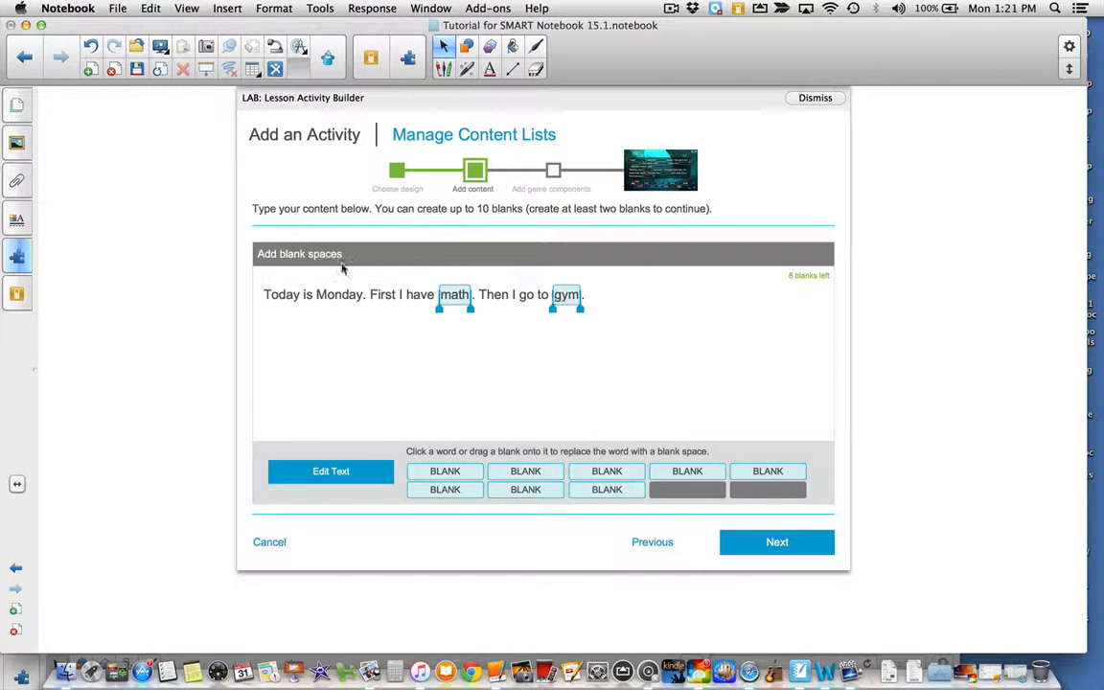
{"action": "left_click", "coordinate": [776, 540]}
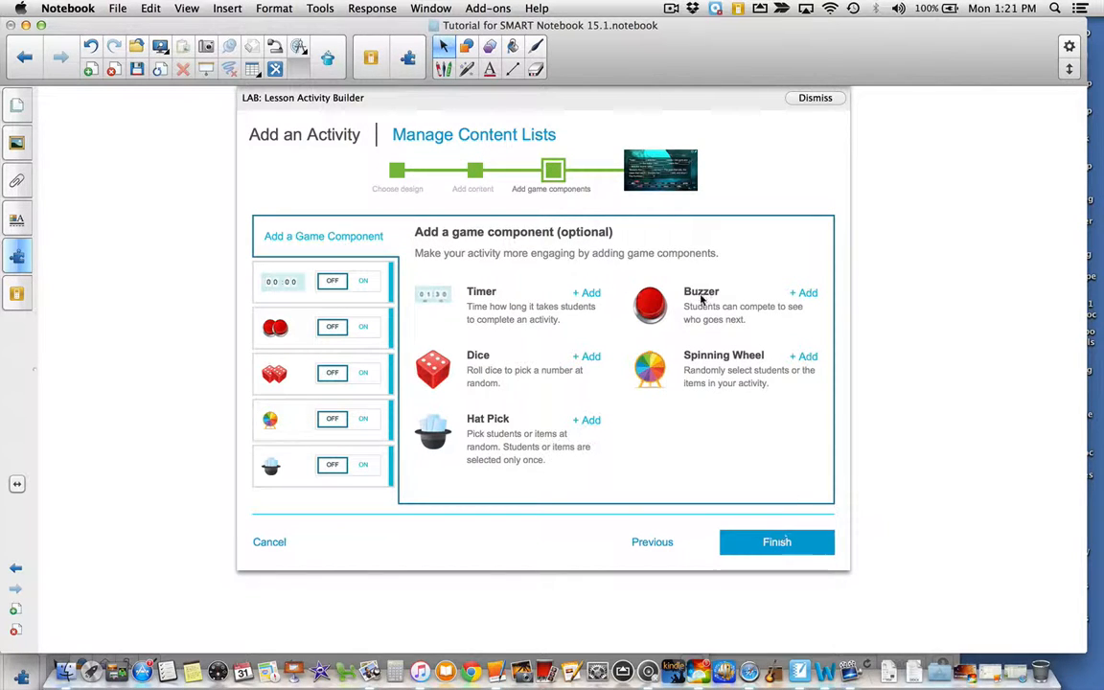
{"action": "mouse_move", "coordinate": [439, 219]}
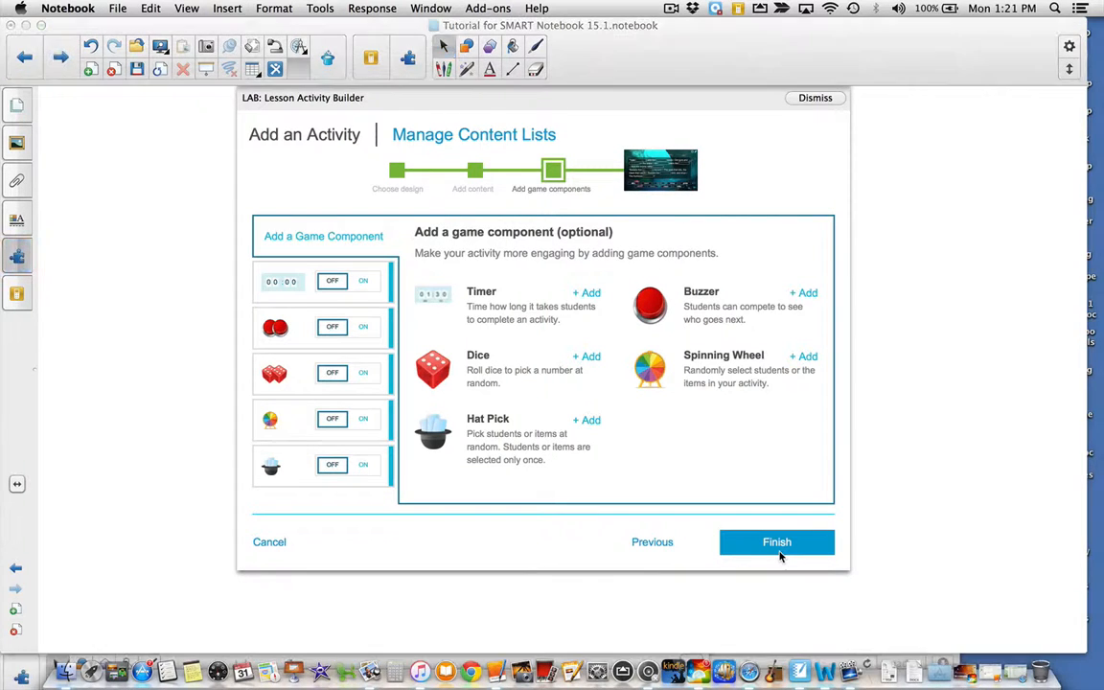
Finish with no game components, generating the underwater page with math and gym tiles.
{"action": "left_click", "coordinate": [776, 540]}
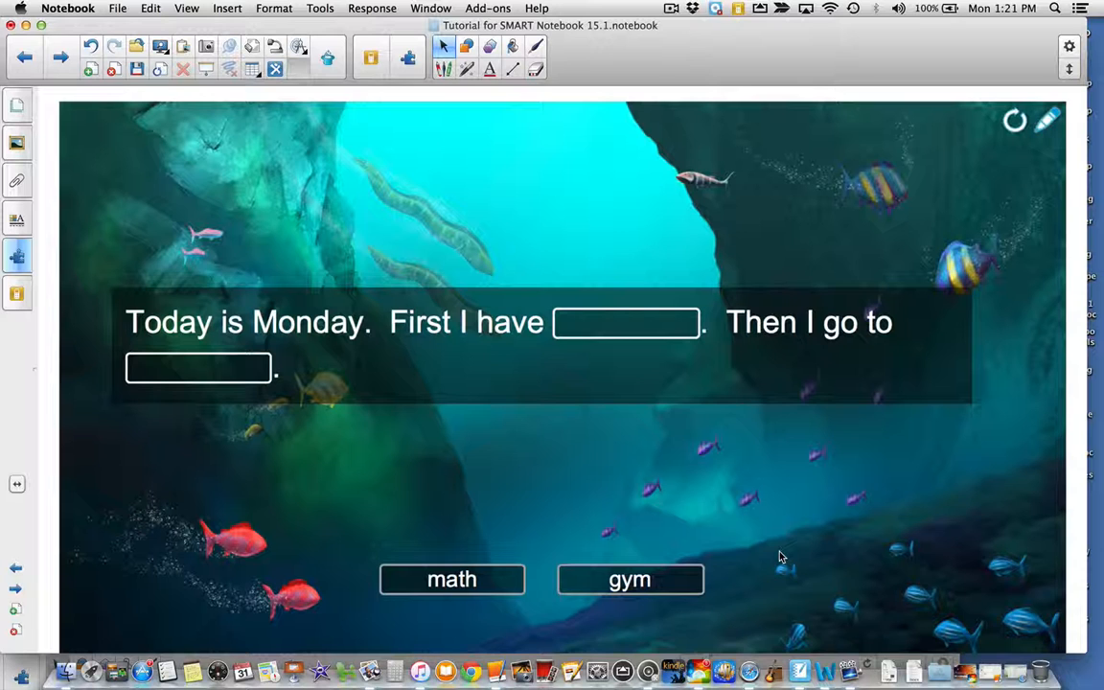
{"action": "mouse_move", "coordinate": [412, 326]}
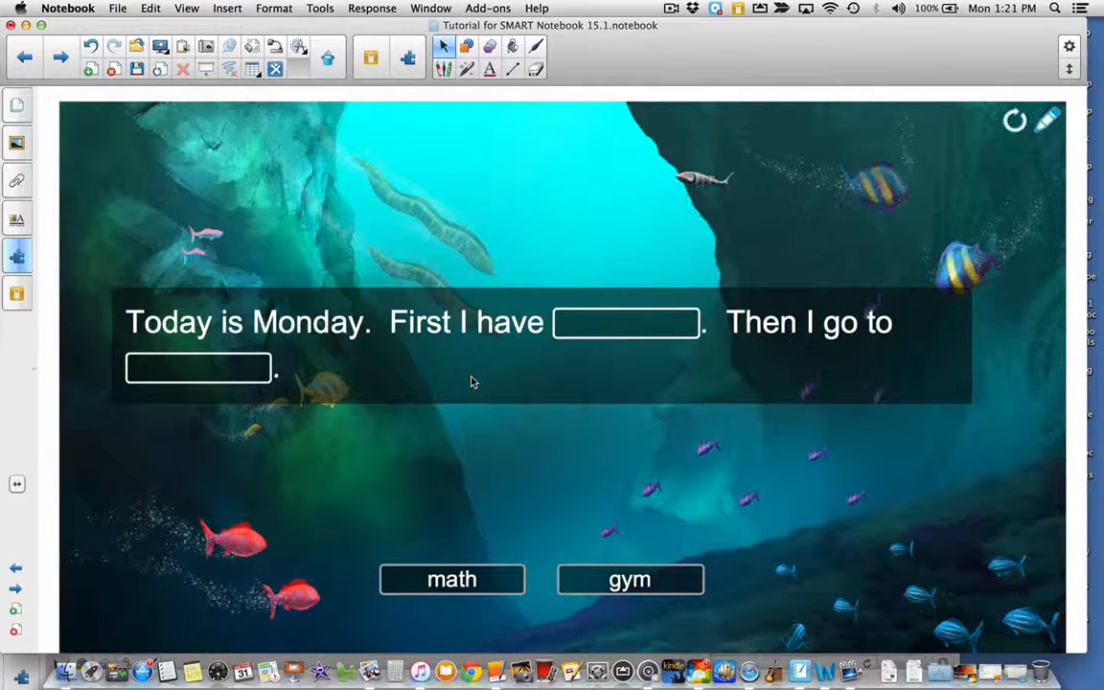
Place math in the first blank and gym in the second, then check the answers as correct.
{"action": "left_click_drag", "start_coordinate": [452, 578], "coordinate": [579, 405]}
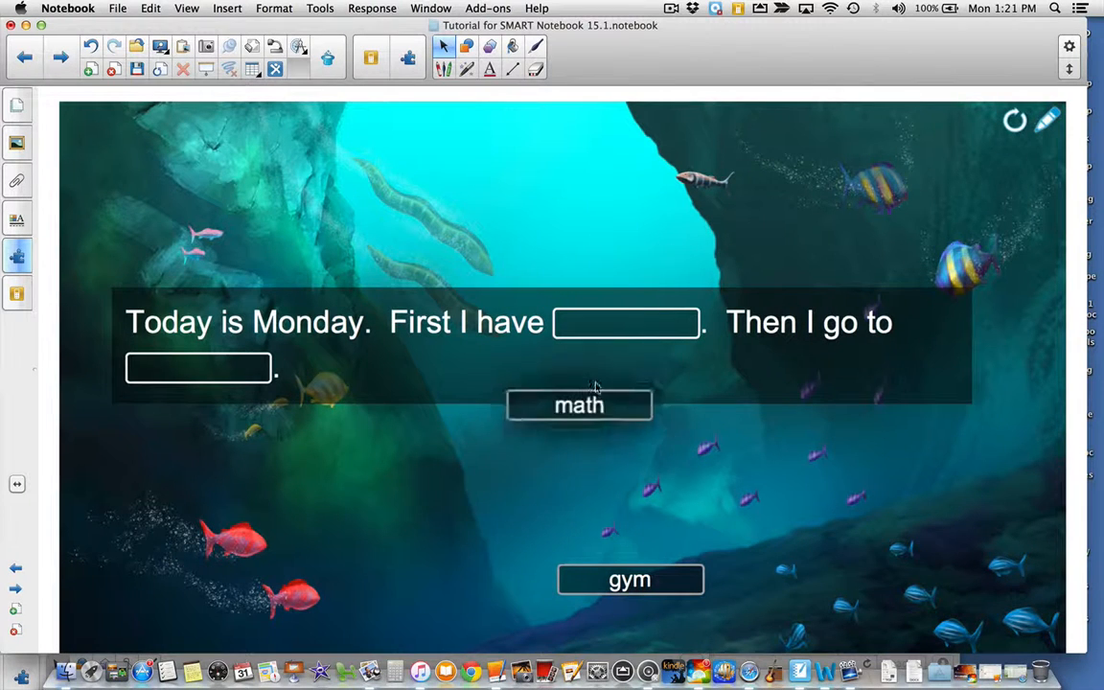
{"action": "left_click_drag", "start_coordinate": [579, 405], "coordinate": [625, 322]}
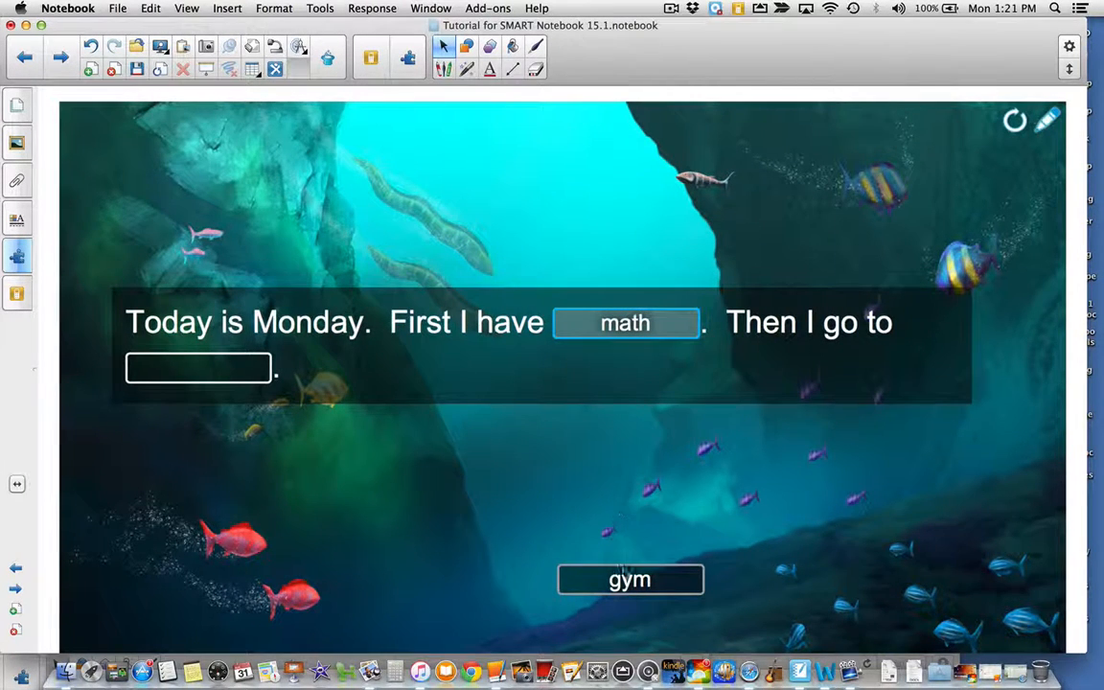
{"action": "left_click_drag", "start_coordinate": [630, 578], "coordinate": [199, 372]}
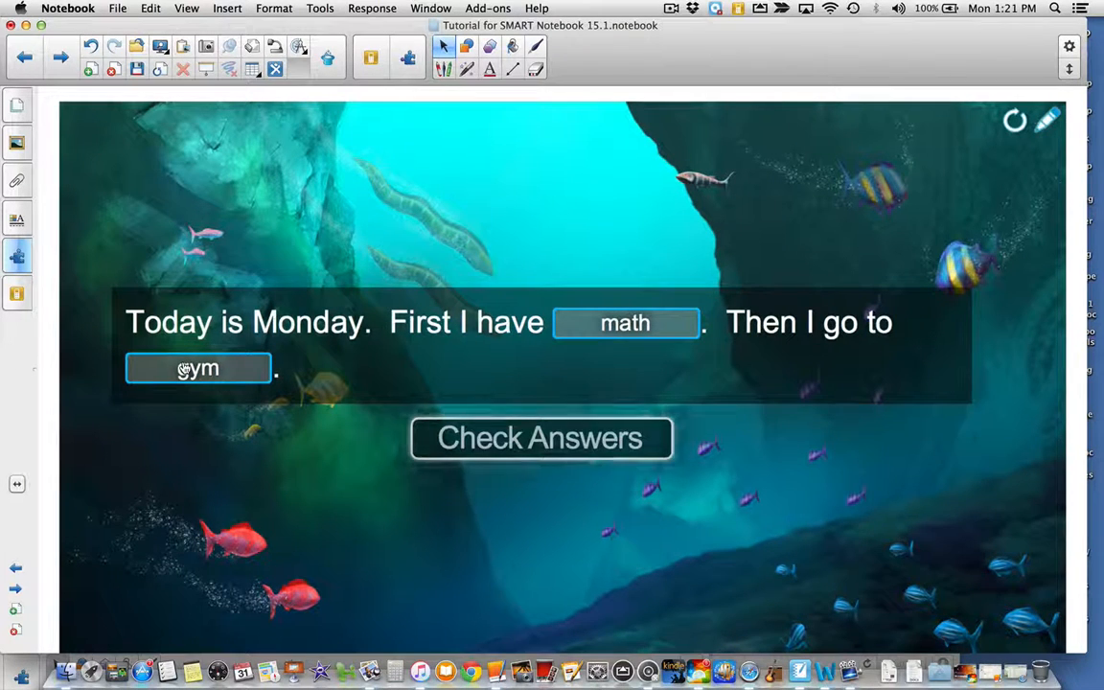
{"action": "left_click", "coordinate": [540, 437]}
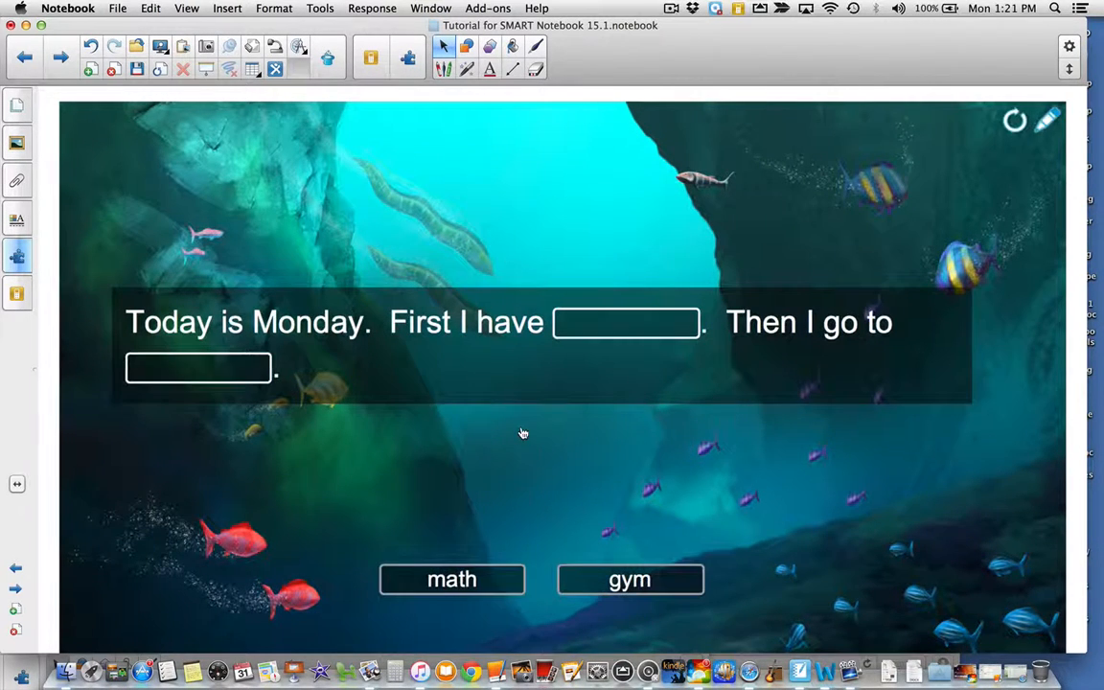
Swap gym and math into the wrong blanks to see red marks, then reset to empty blanks.
{"action": "left_click_drag", "start_coordinate": [452, 579], "coordinate": [199, 368]}
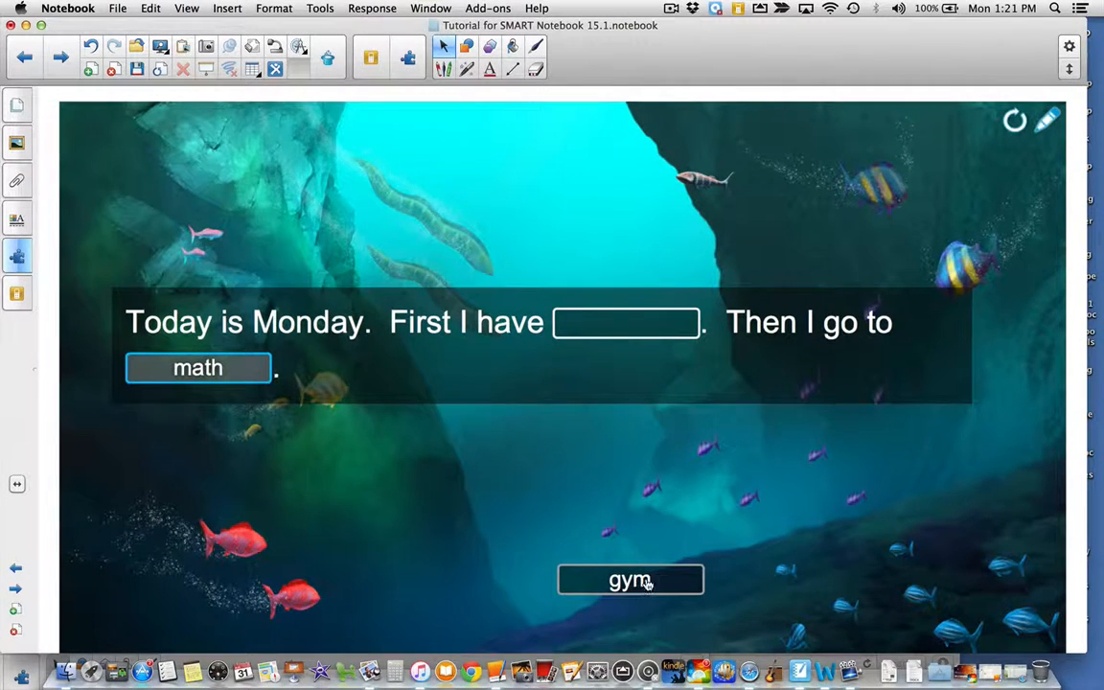
{"action": "left_click_drag", "start_coordinate": [630, 579], "coordinate": [625, 322]}
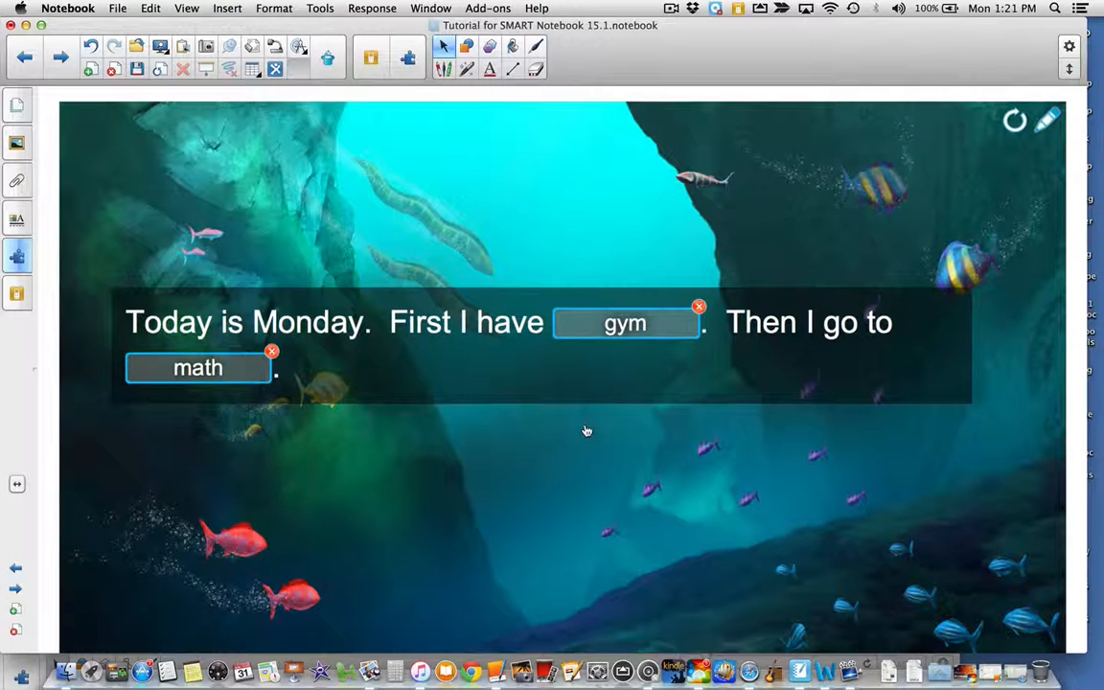
{"action": "mouse_move", "coordinate": [927, 153]}
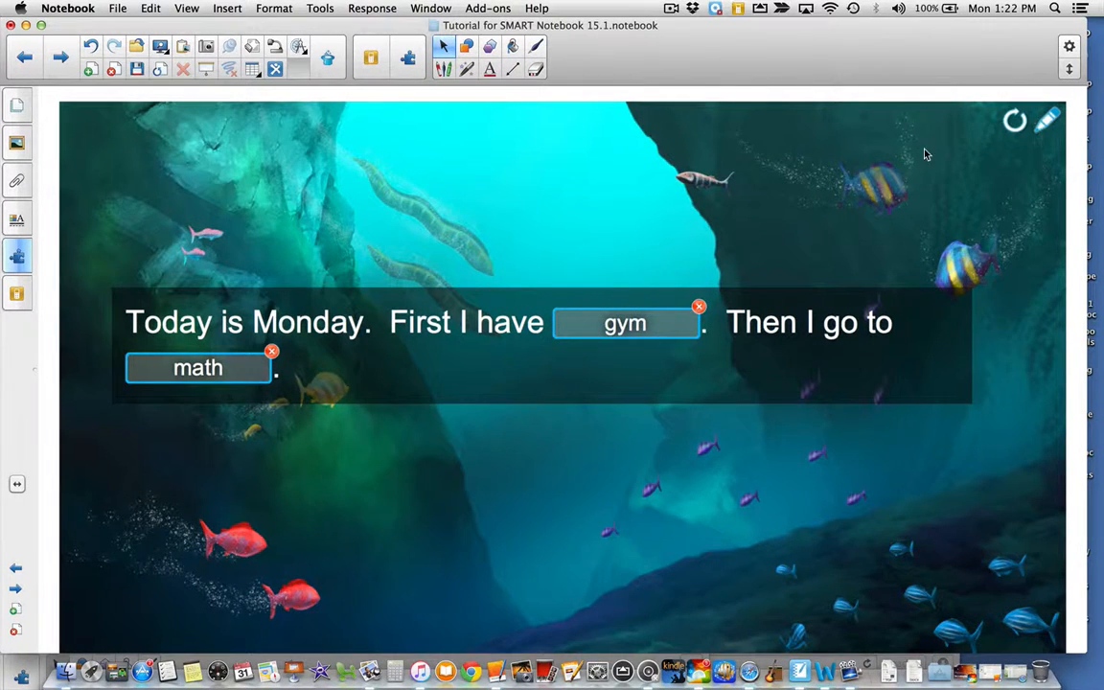
{"action": "left_click", "coordinate": [1014, 119]}
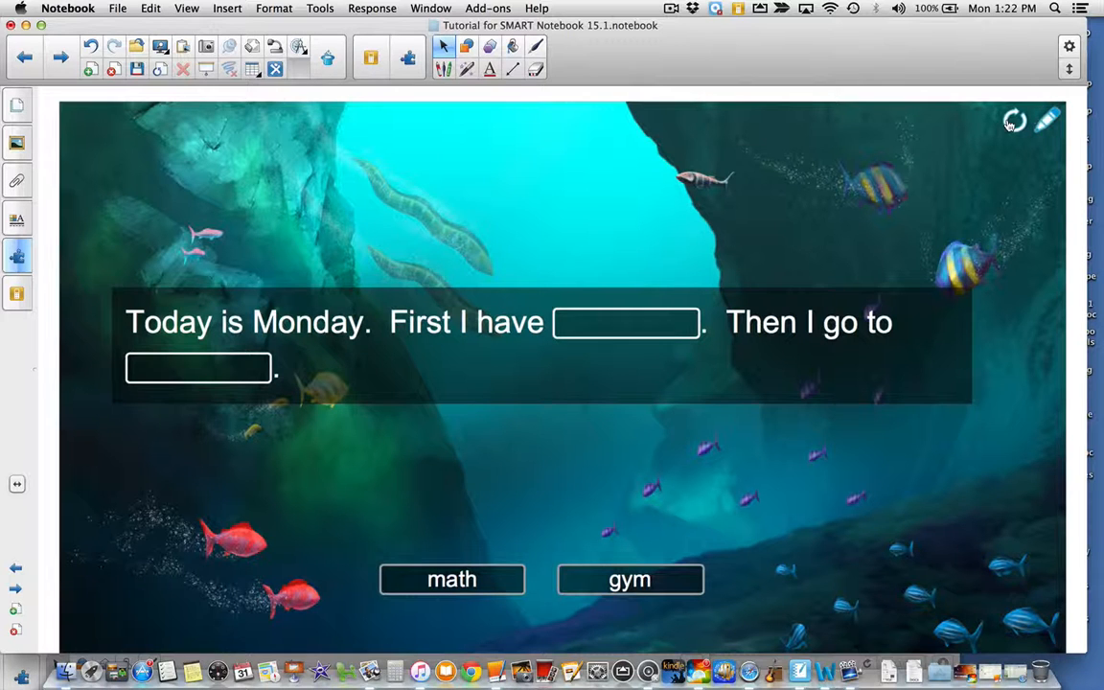
{"action": "mouse_move", "coordinate": [429, 393]}
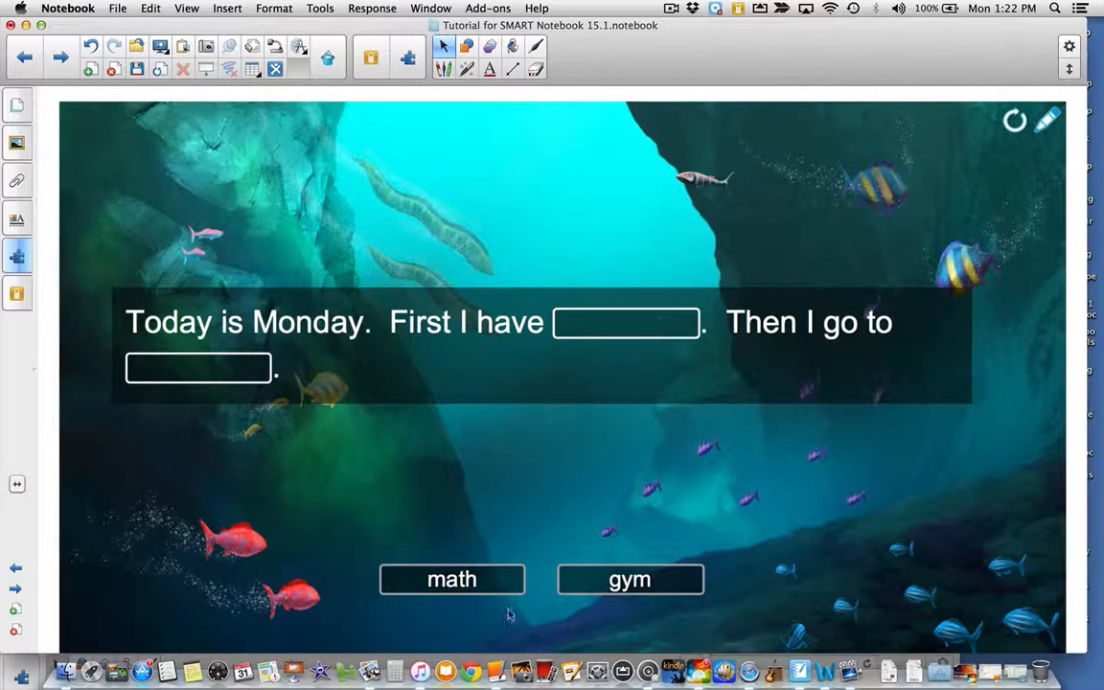
{"action": "mouse_move", "coordinate": [847, 406]}
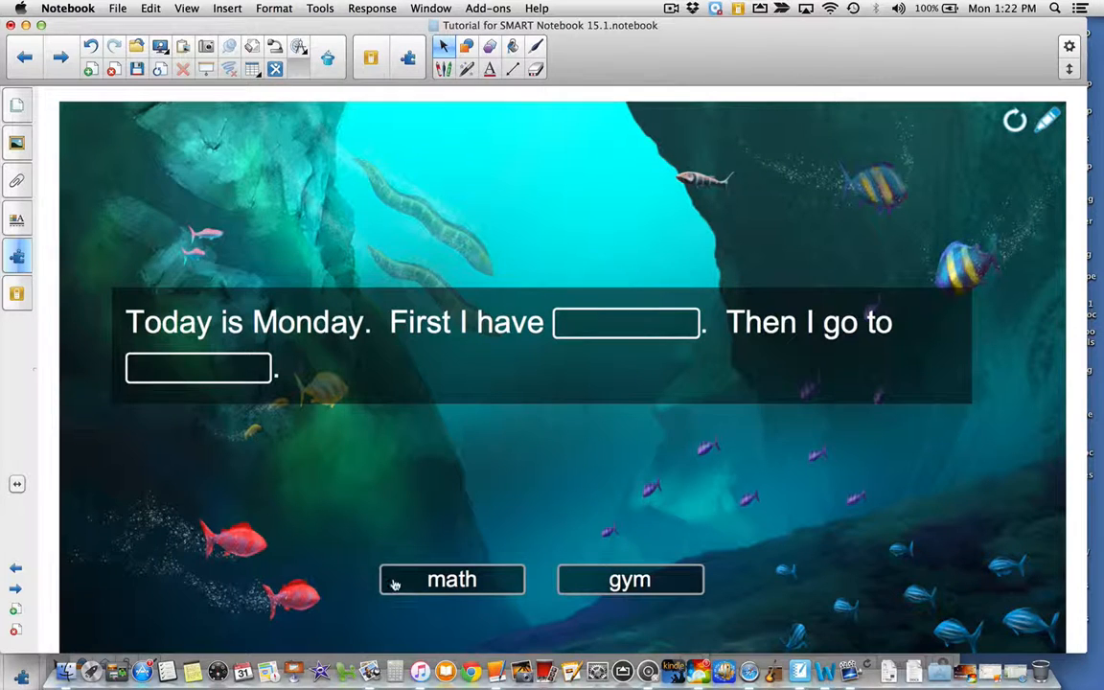
{"action": "mouse_move", "coordinate": [521, 601]}
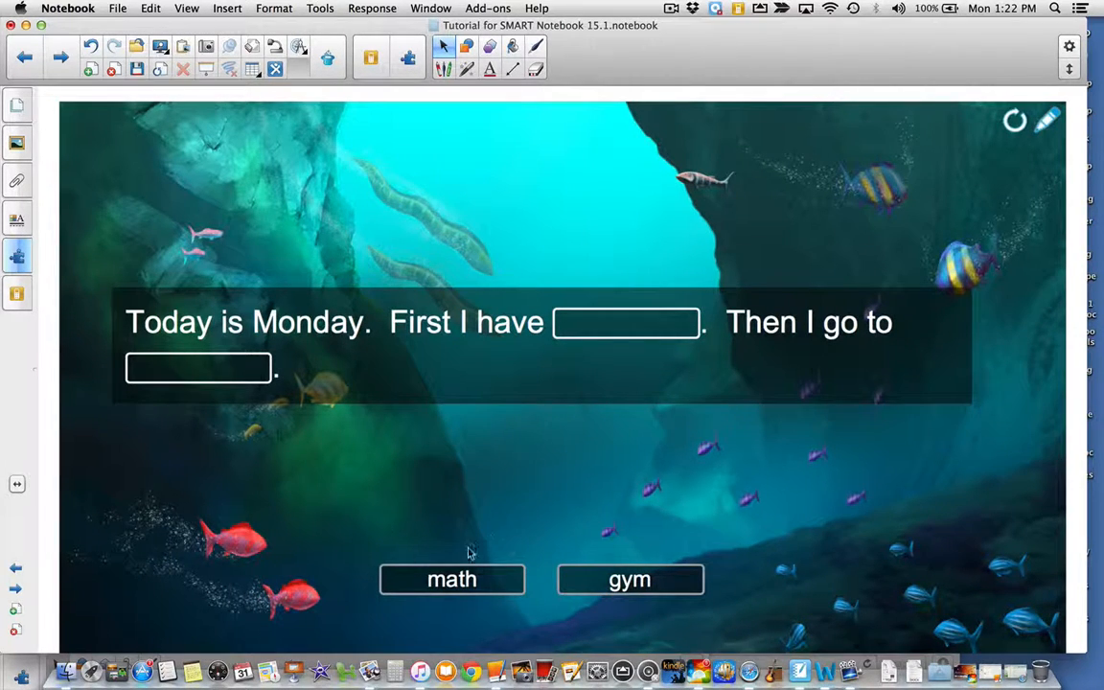
{"action": "mouse_move", "coordinate": [549, 587]}
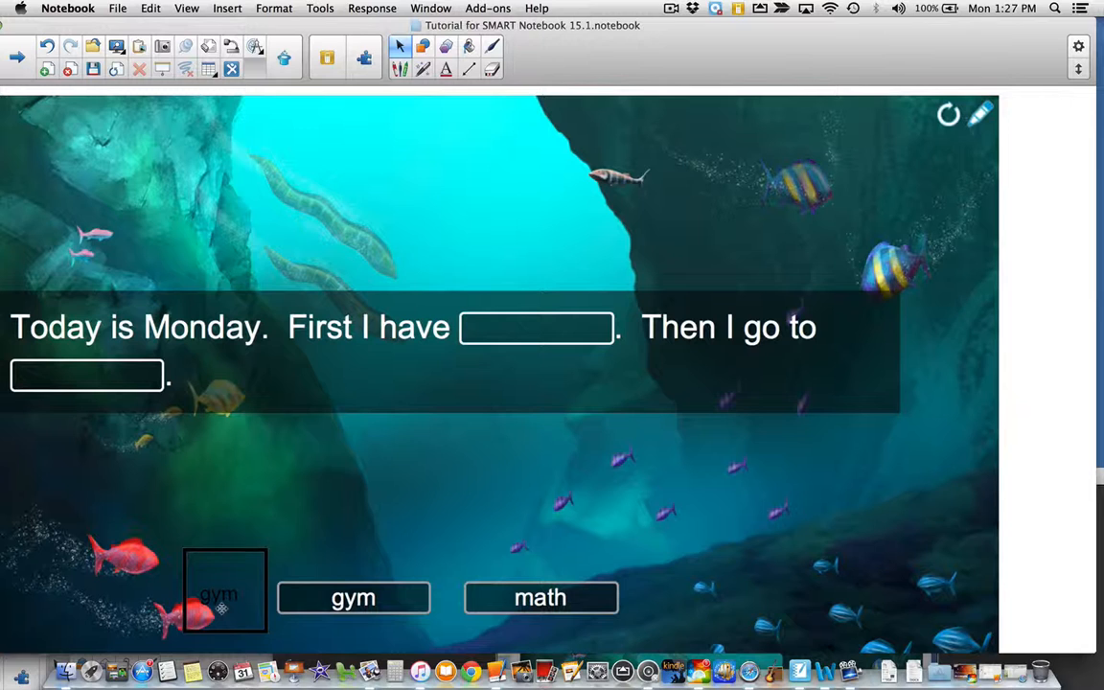
Reposition the boxed gym text near the tiles and let the gym tile snap back to its spot.
{"action": "left_click_drag", "start_coordinate": [226, 590], "coordinate": [267, 522]}
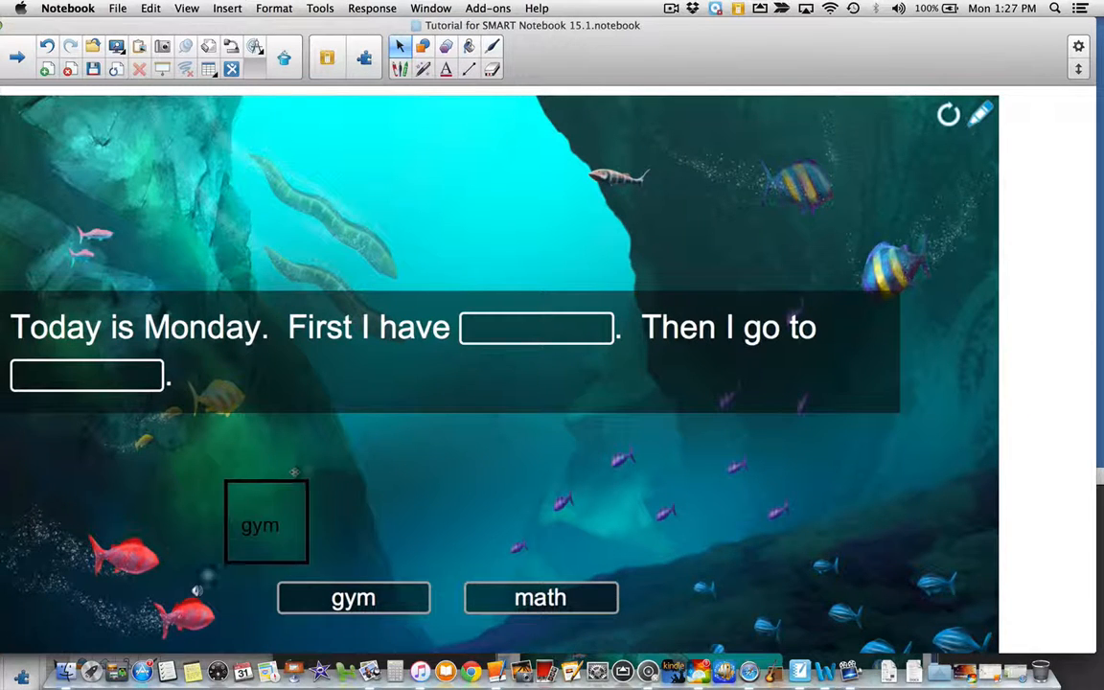
{"action": "left_click", "coordinate": [265, 521]}
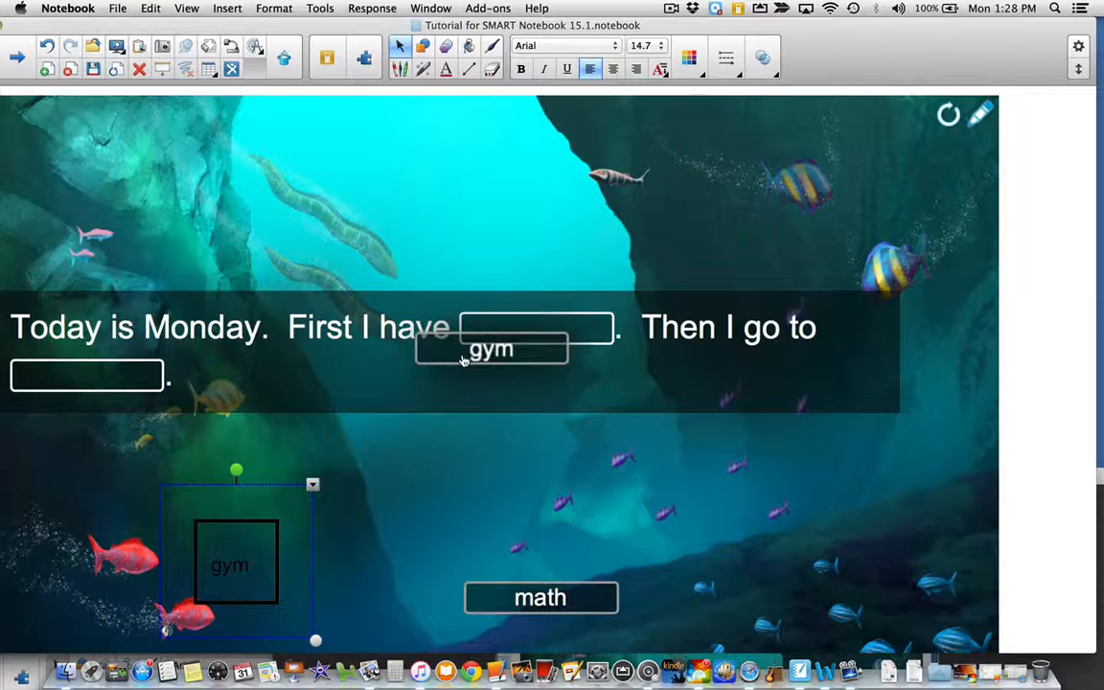
{"action": "left_click_drag", "start_coordinate": [490, 347], "coordinate": [353, 598]}
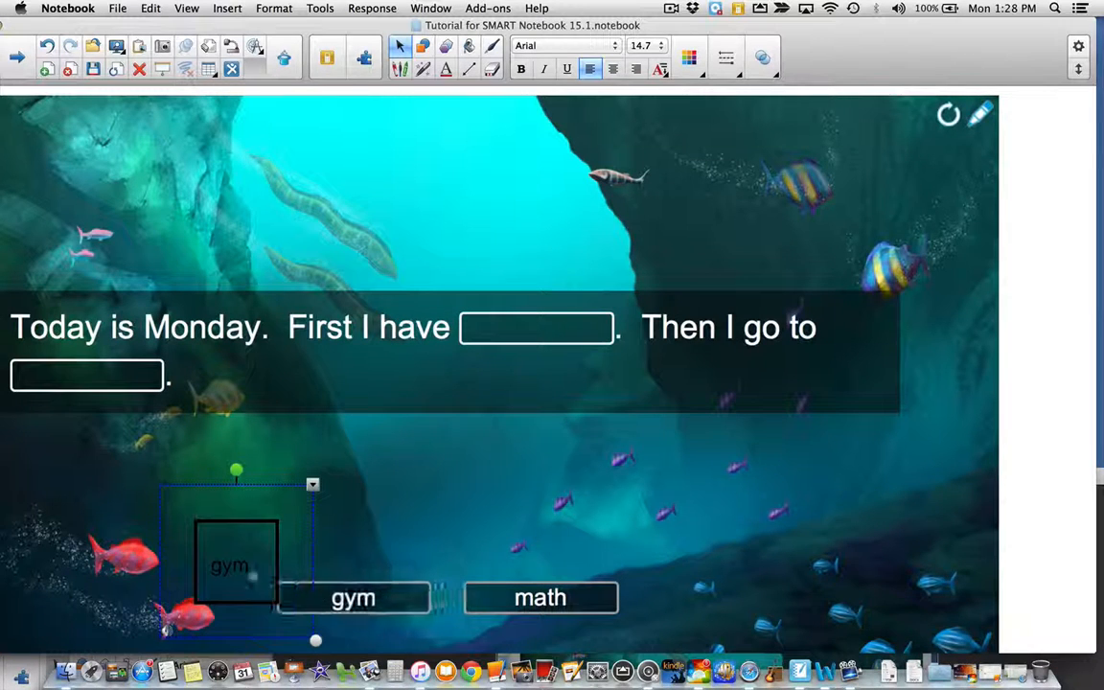
{"action": "left_click_drag", "start_coordinate": [236, 564], "coordinate": [229, 572]}
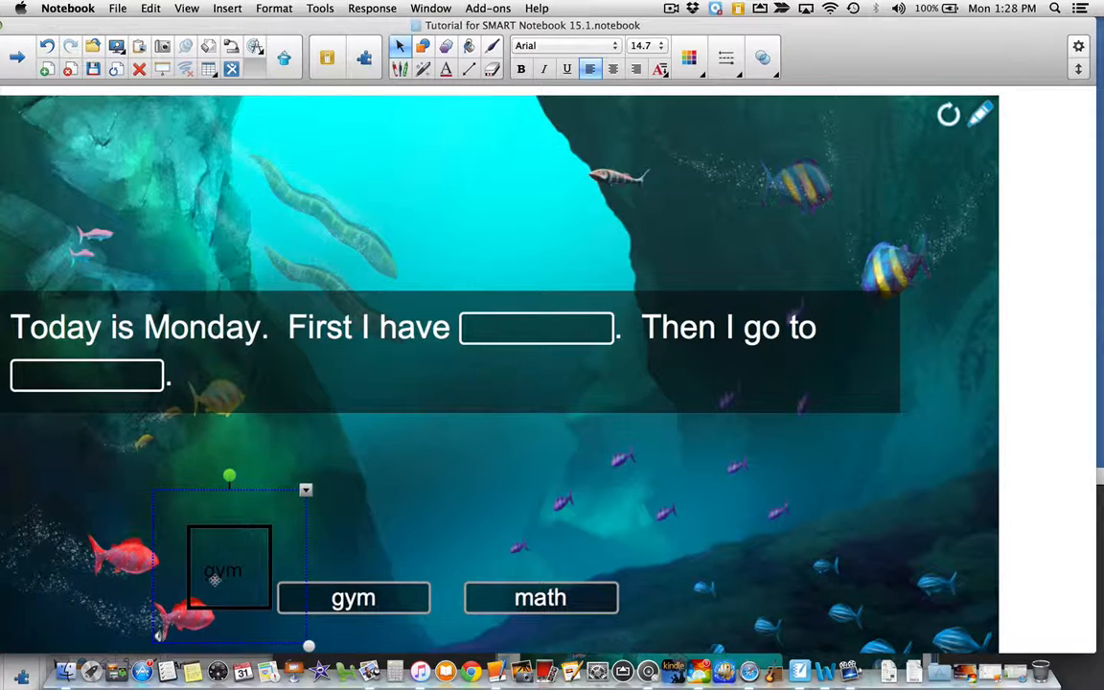
Move the boxed gym text around the sentence, then Save and Close the activity builder.
{"action": "left_click_drag", "start_coordinate": [230, 567], "coordinate": [483, 381]}
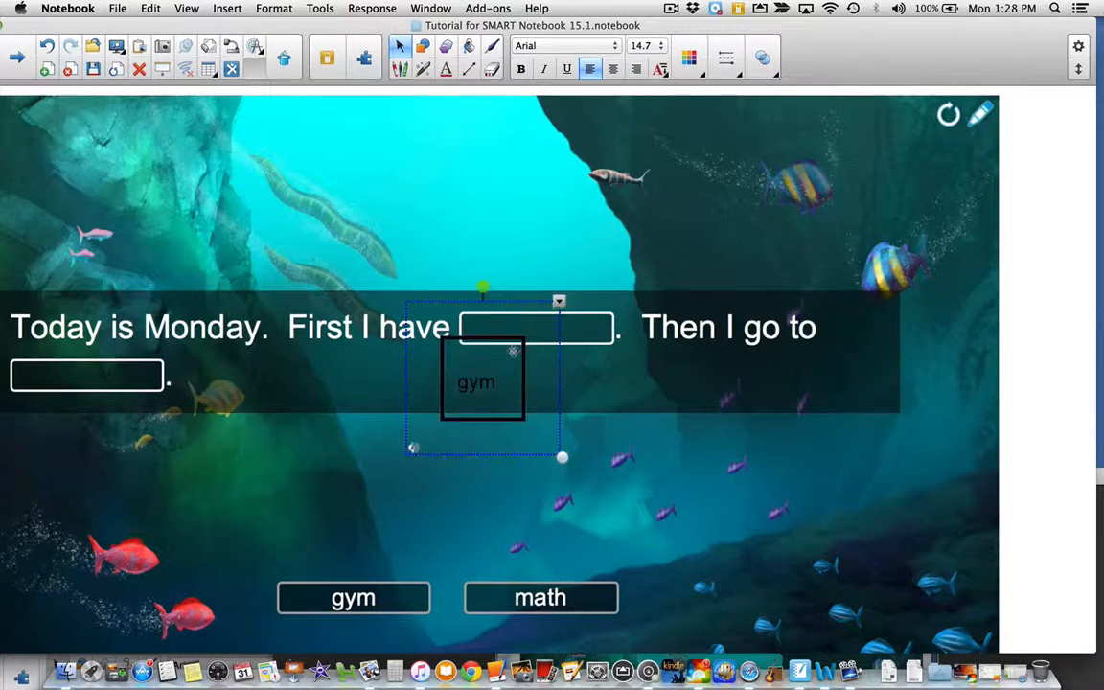
{"action": "left_click_drag", "start_coordinate": [483, 382], "coordinate": [569, 271]}
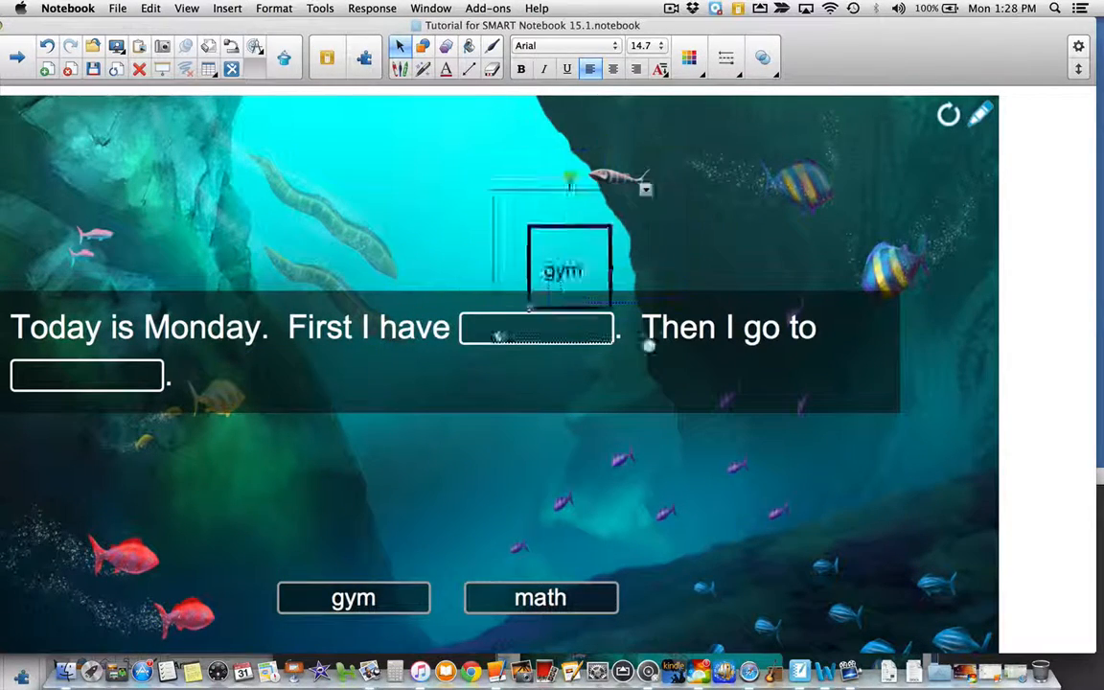
{"action": "left_click_drag", "start_coordinate": [571, 268], "coordinate": [226, 559]}
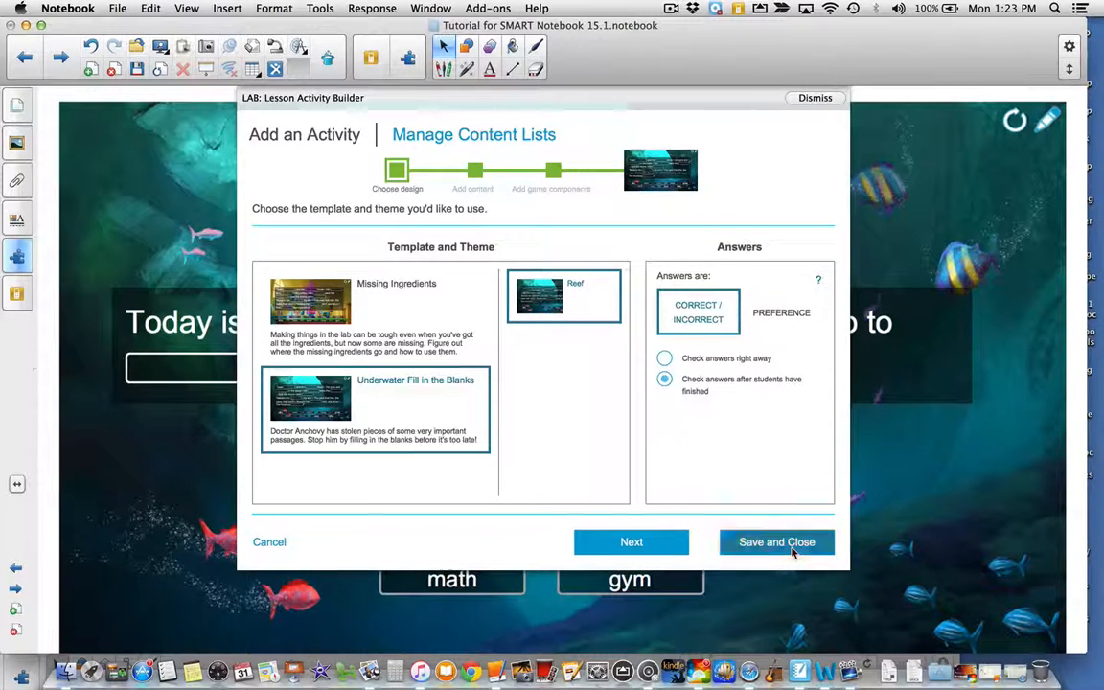
{"action": "left_click", "coordinate": [776, 540]}
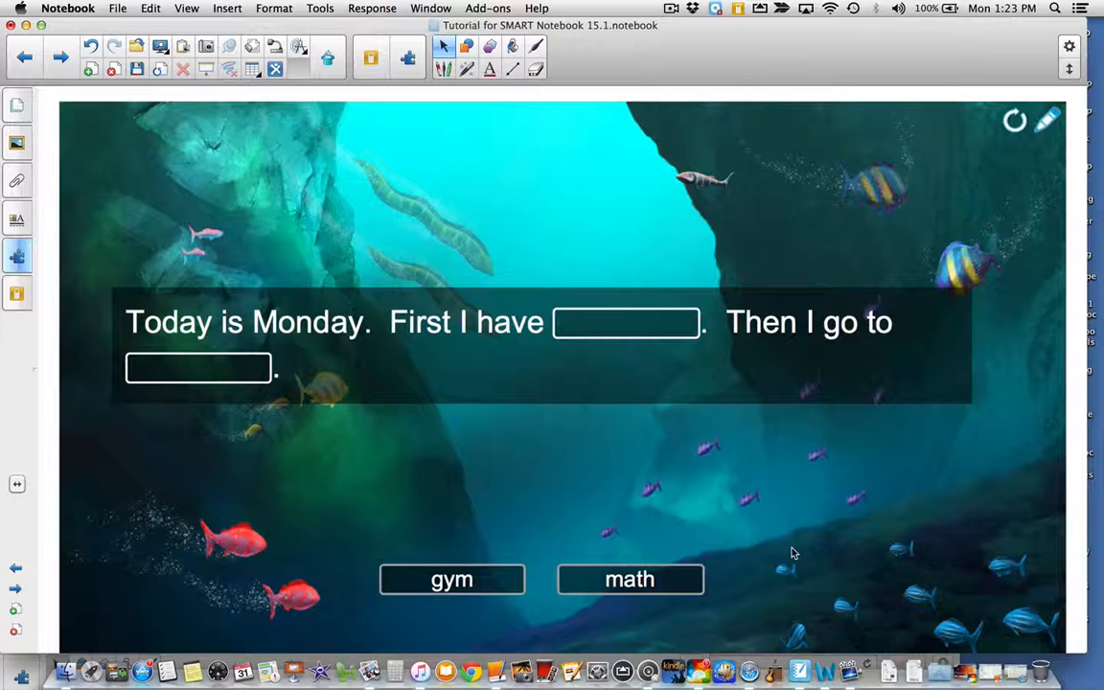